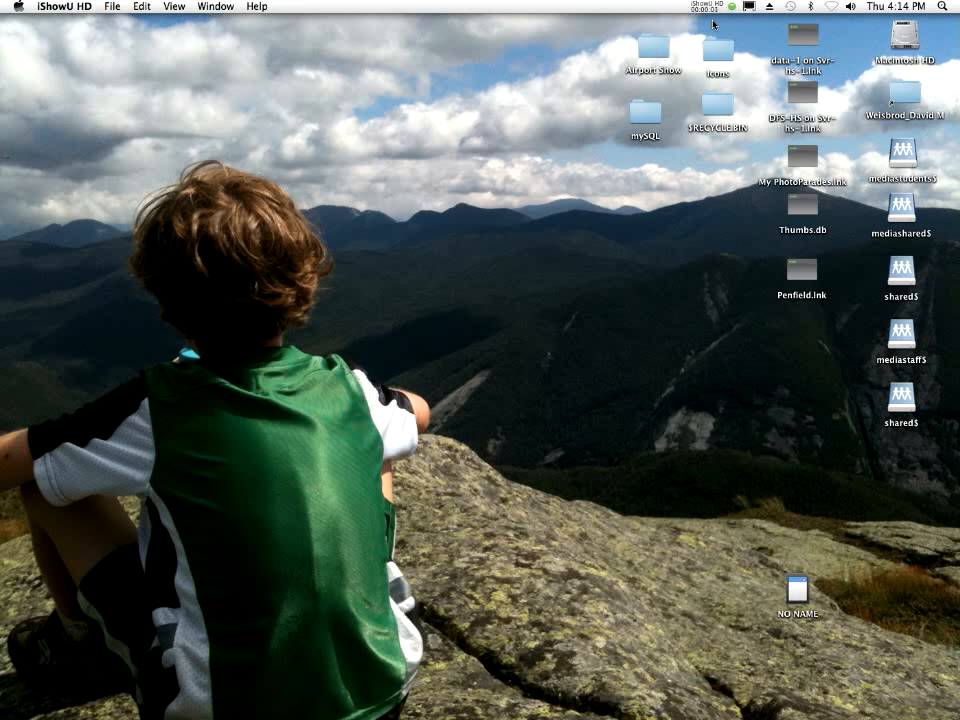
Browse the NO NAME camera card into DCIM/100NIKON, listing the 44 MOV clips
left_click(796, 588)
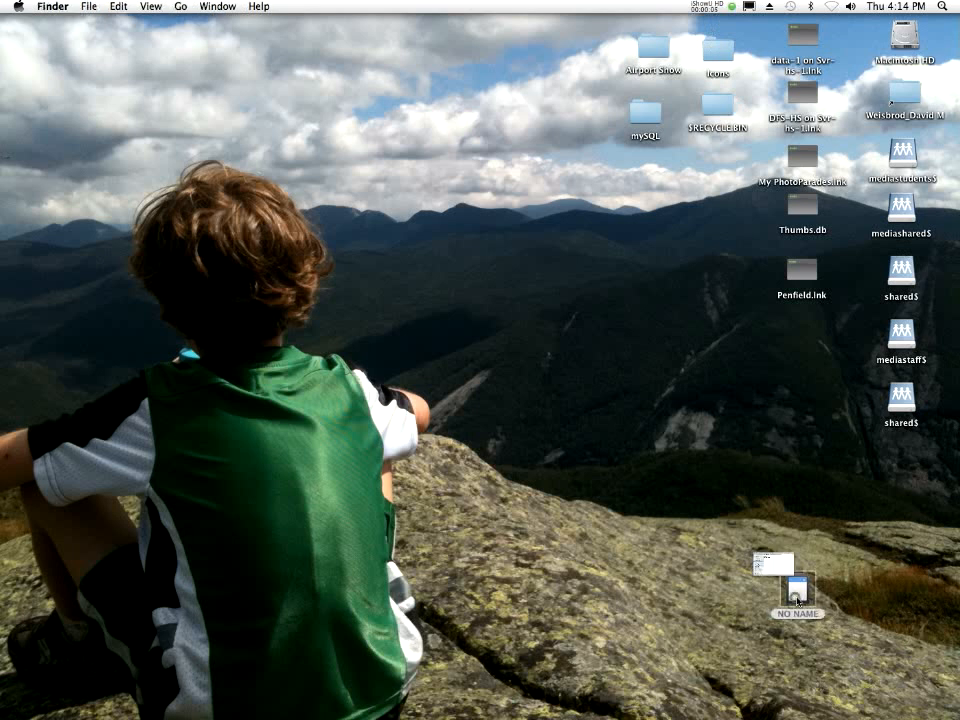
double_click(796, 590)
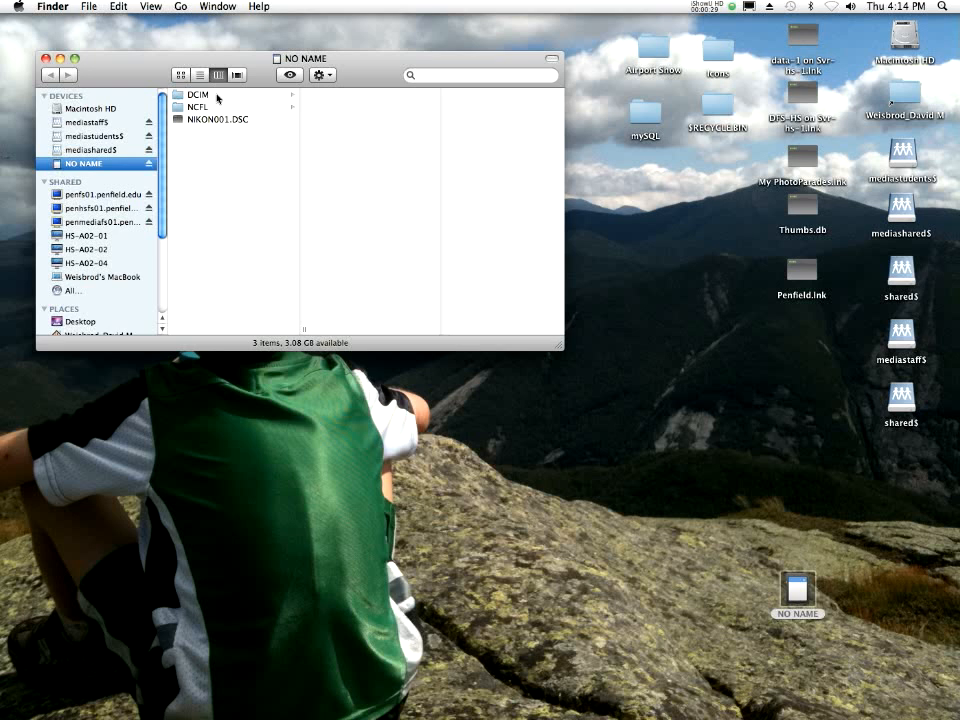
left_click(196, 94)
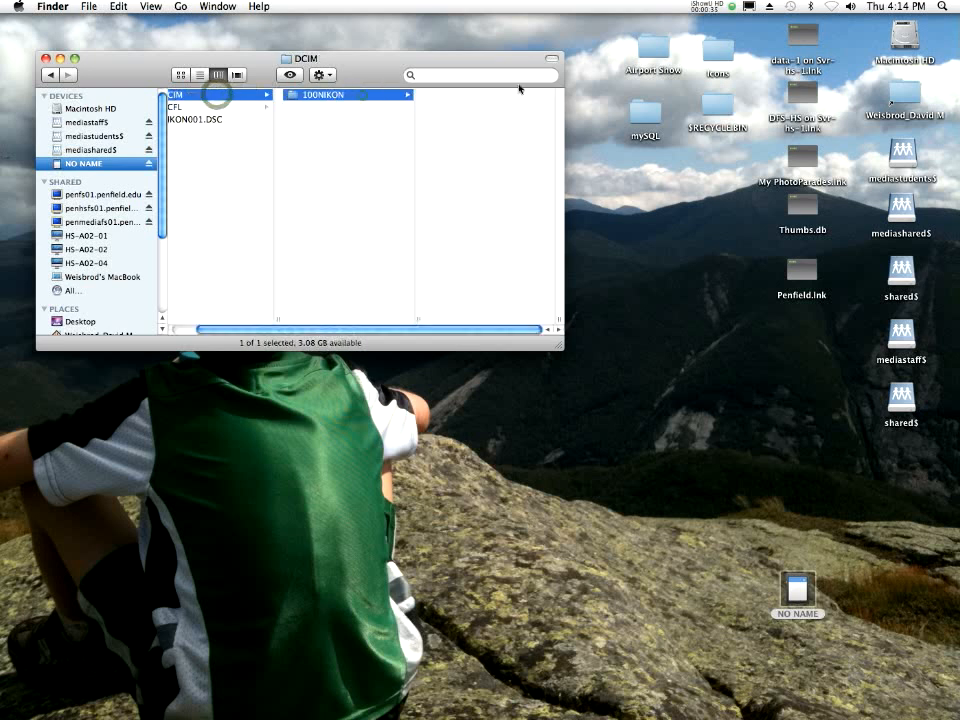
double_click(344, 94)
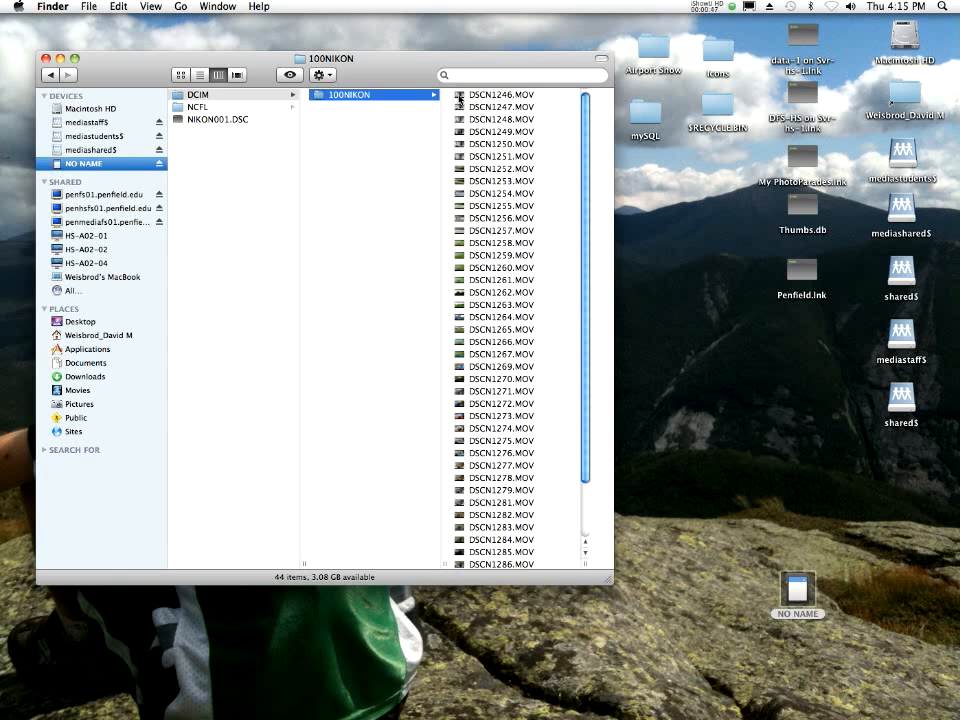
Preview DSCN1246.MOV with the Movie Inspector showing H.264, 1920×1080, 29.97 fps, then close it
double_click(500, 108)
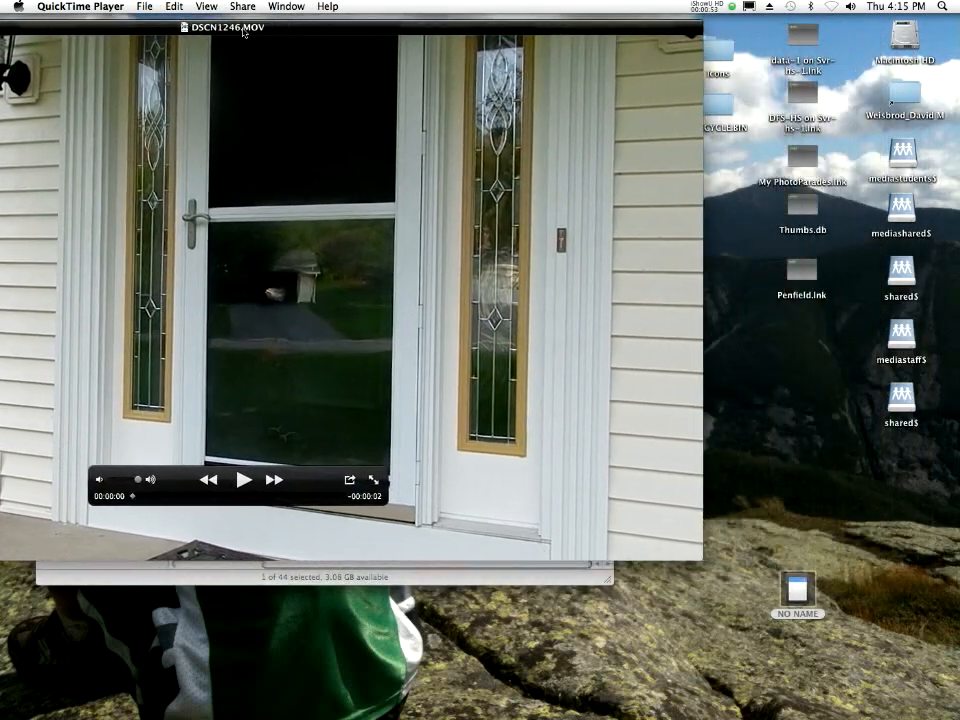
left_click(286, 6)
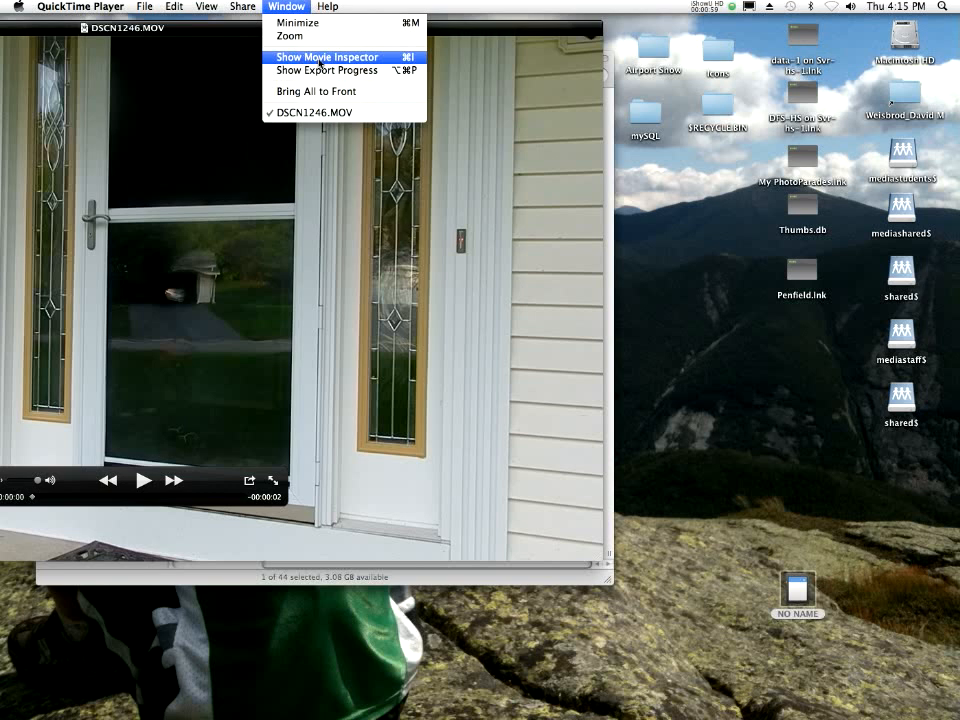
left_click(324, 56)
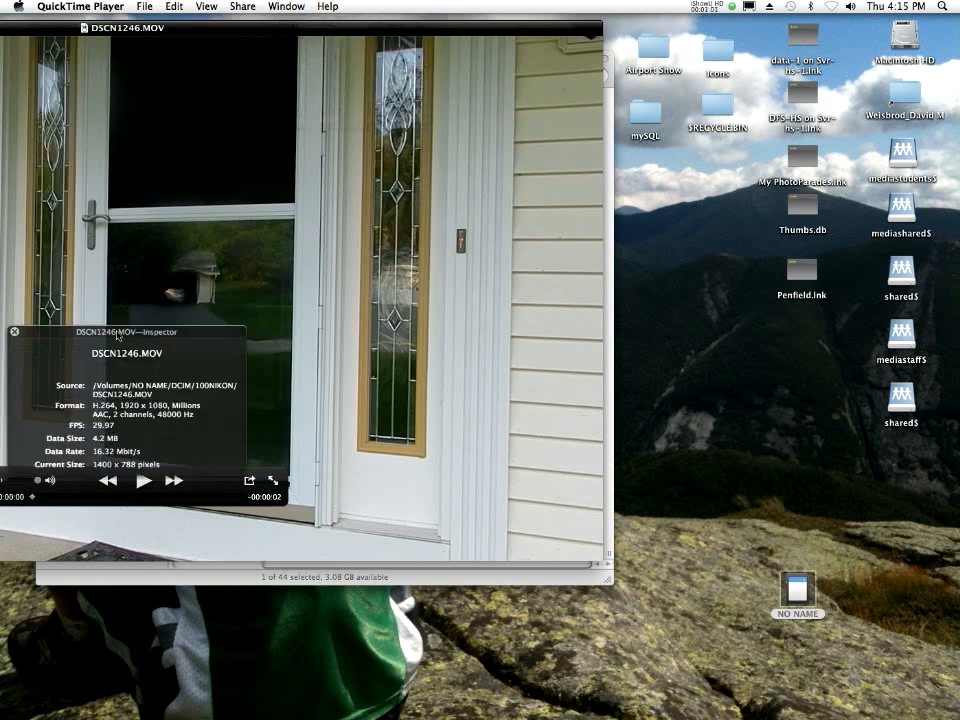
left_click_drag(130, 332, 740, 348)
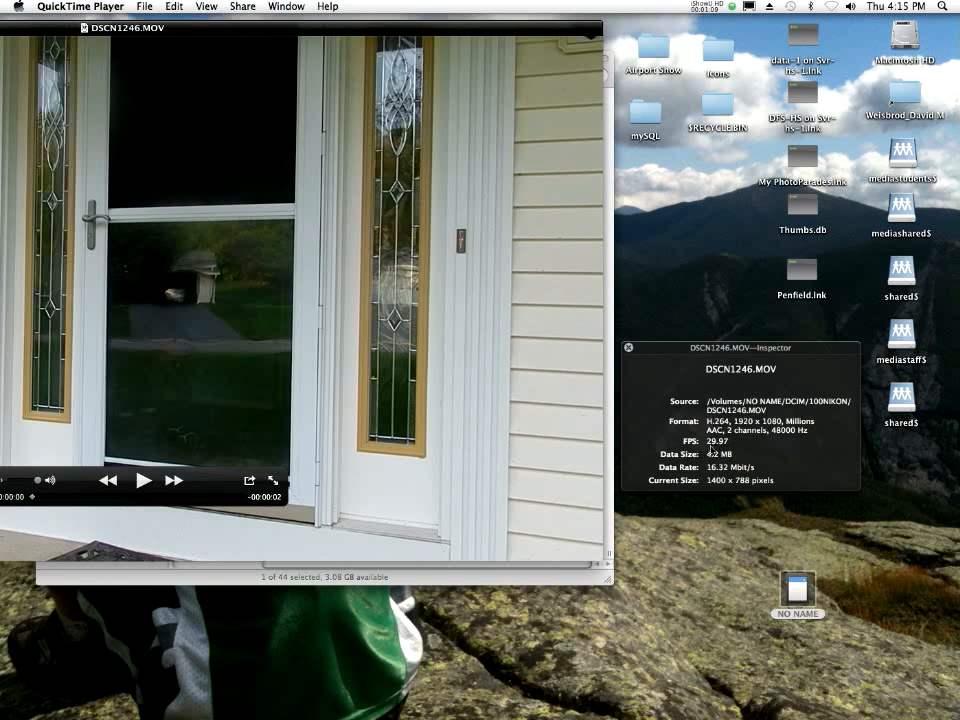
mouse_move(740, 452)
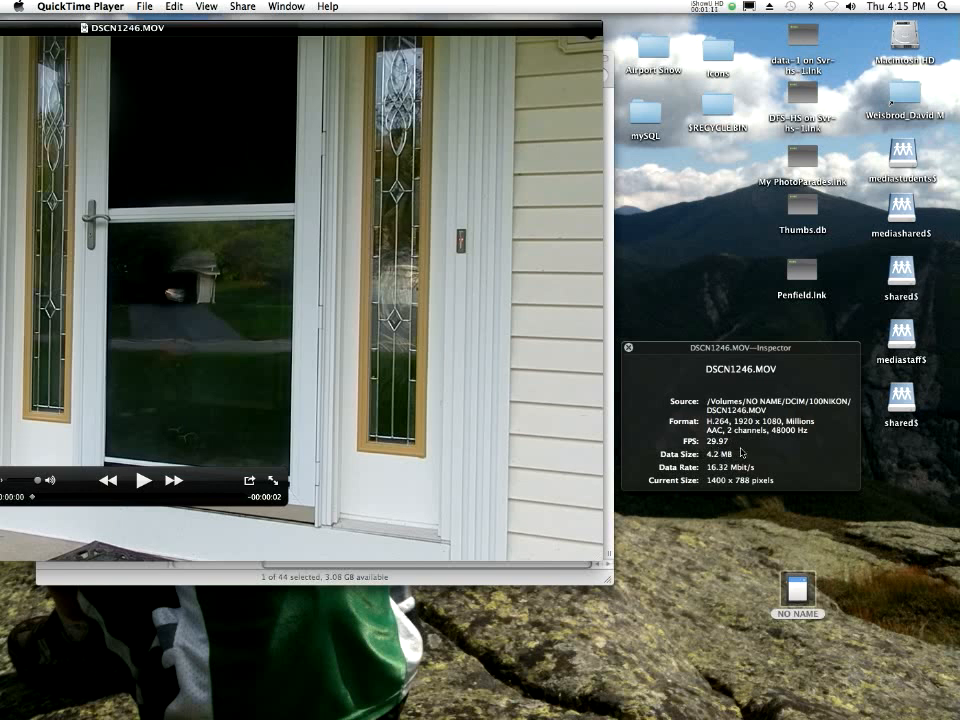
mouse_move(818, 476)
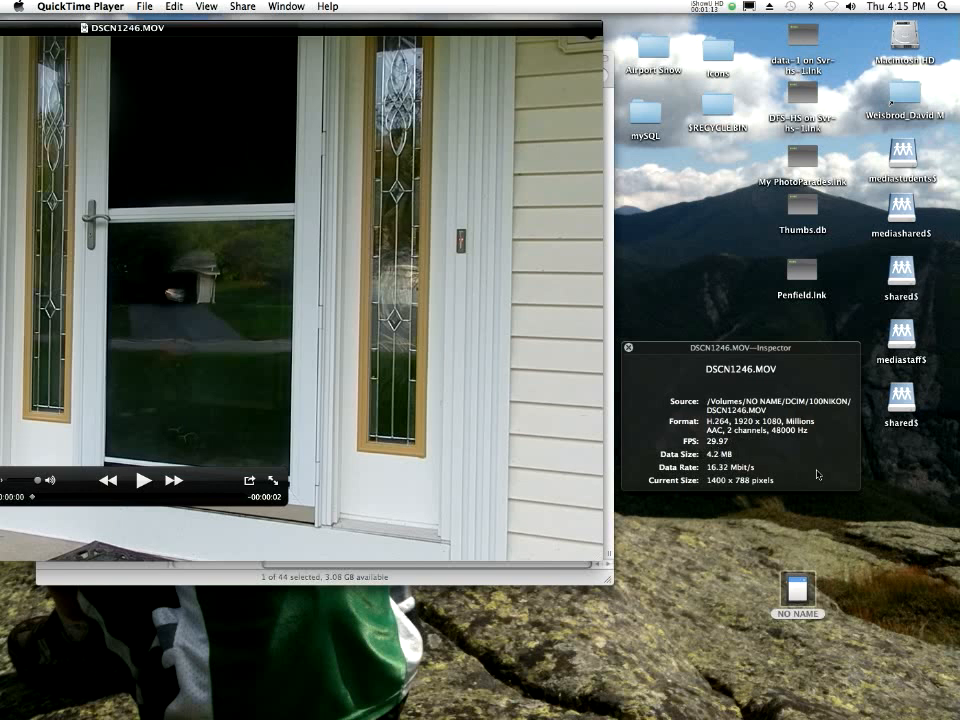
mouse_move(832, 432)
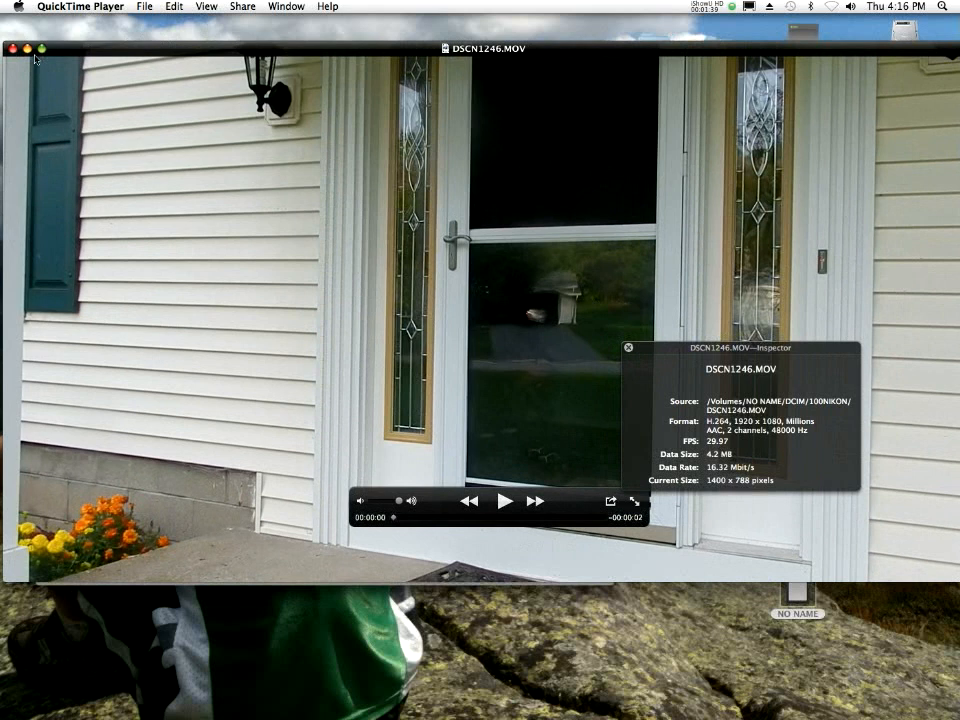
left_click(80, 6)
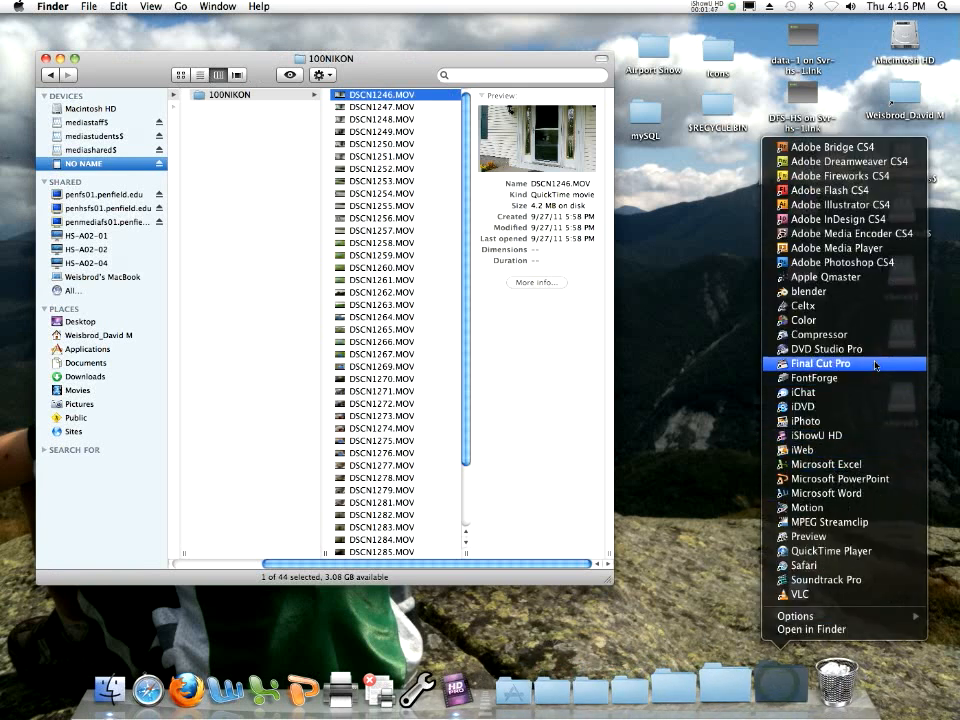
Launch MPEG Streamclip and start a Batch List offering Export to QuickTime
left_click(828, 522)
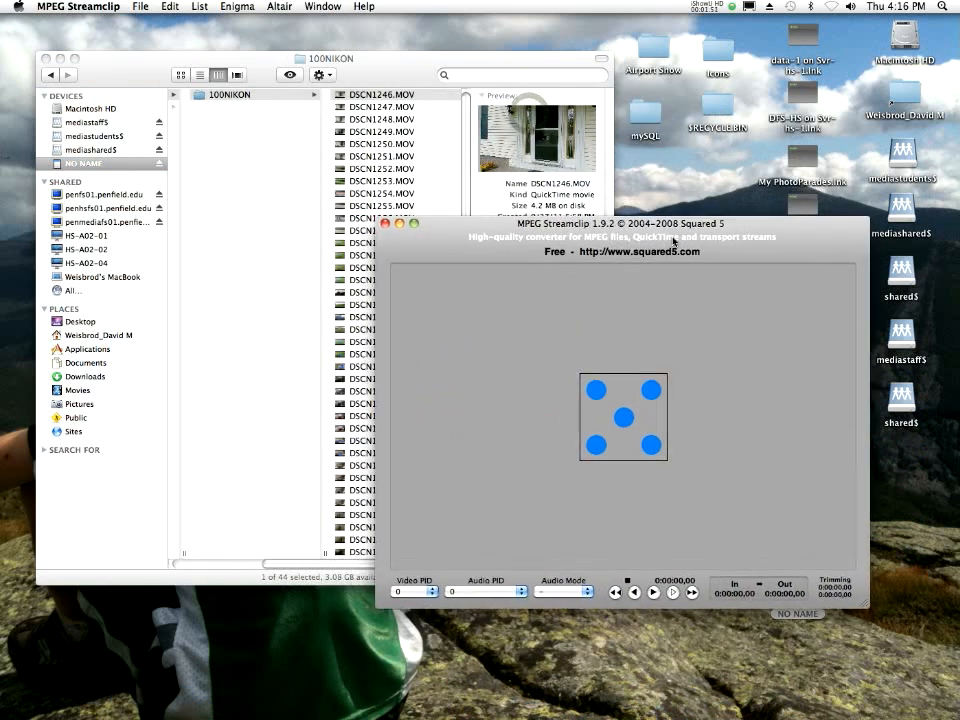
left_click_drag(624, 230, 708, 324)
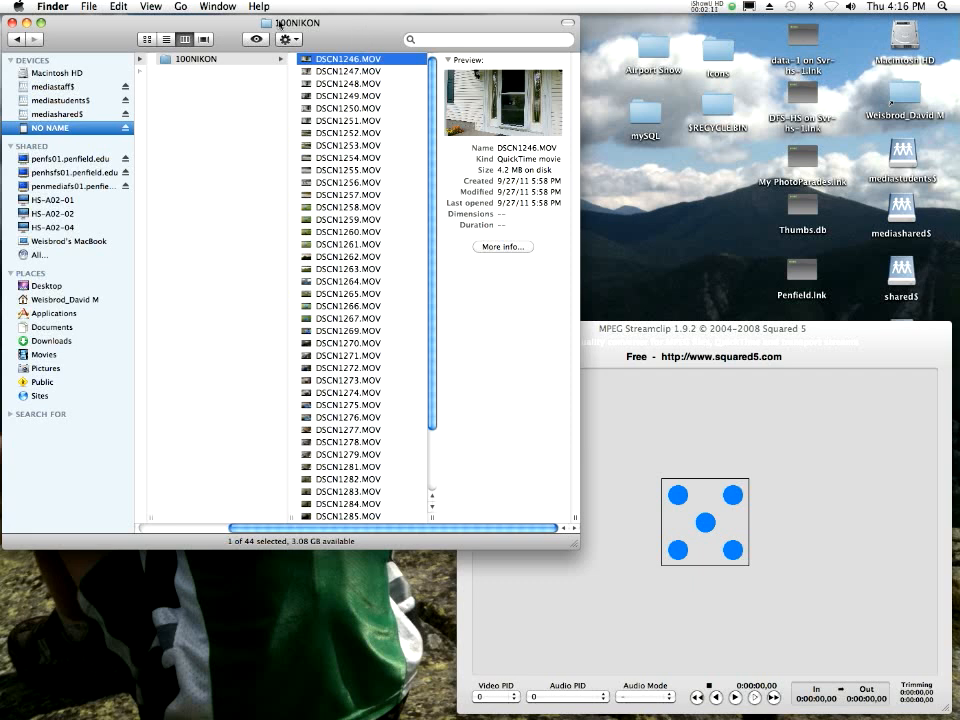
left_click(152, 6)
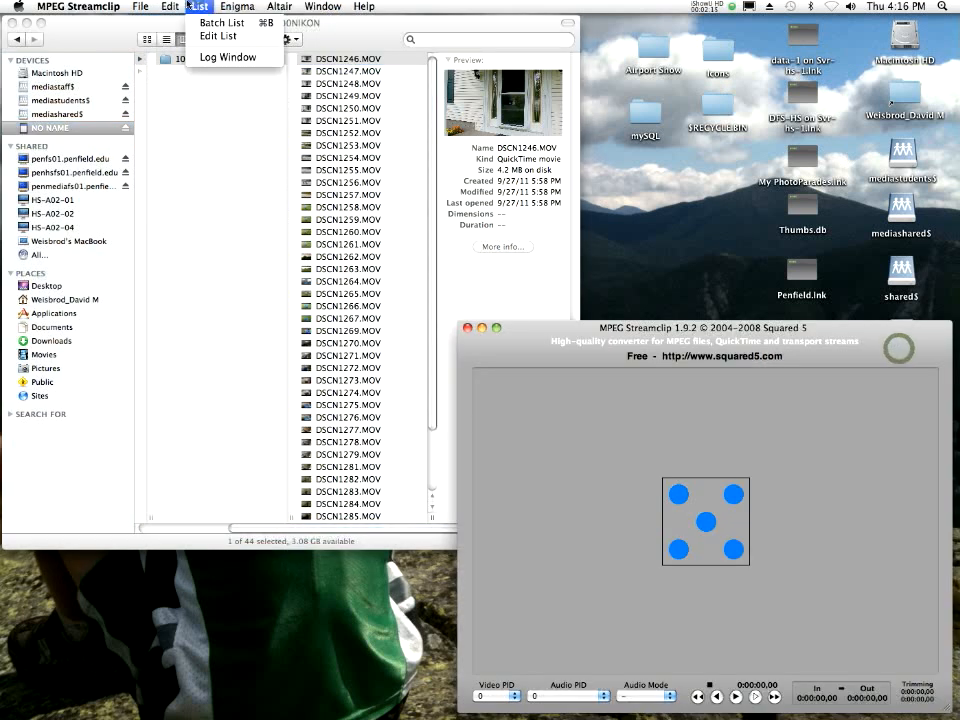
left_click(220, 22)
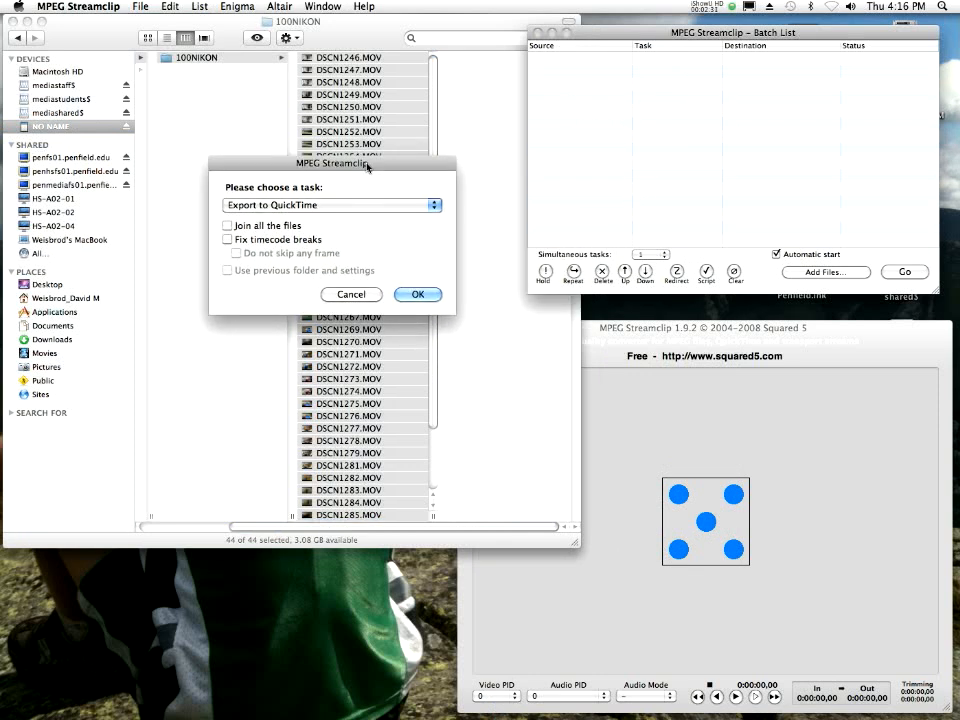
Copy the 100NIKON clips into a new Project1_2011_09_29 folder in FilmBackups on mediastaff5
left_click_drag(330, 184, 634, 232)
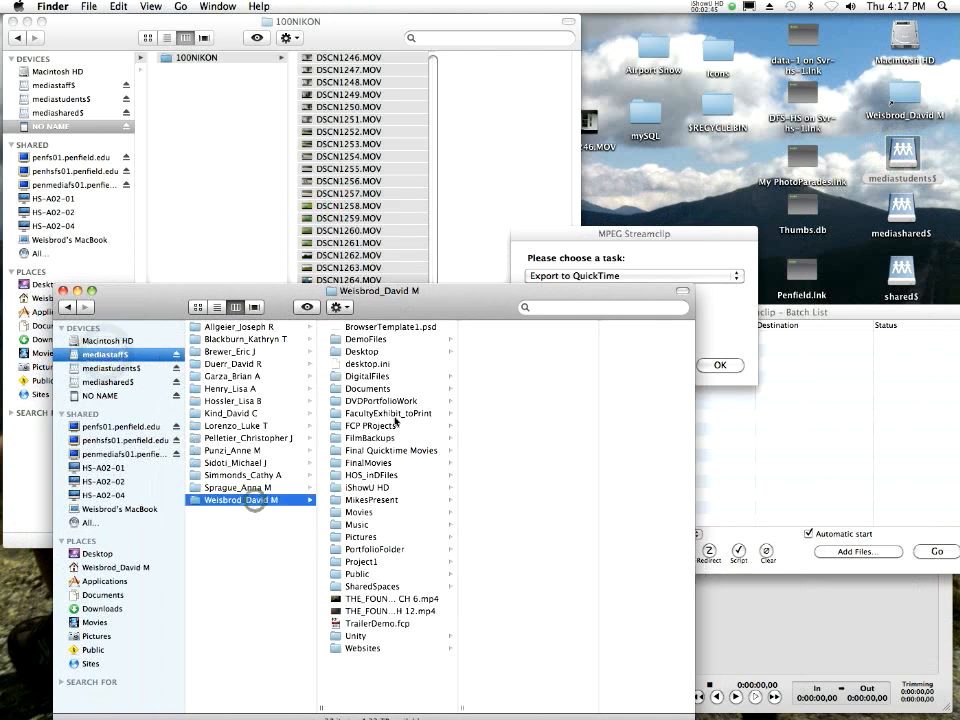
left_click(376, 436)
type("Project1_2011_09_29")
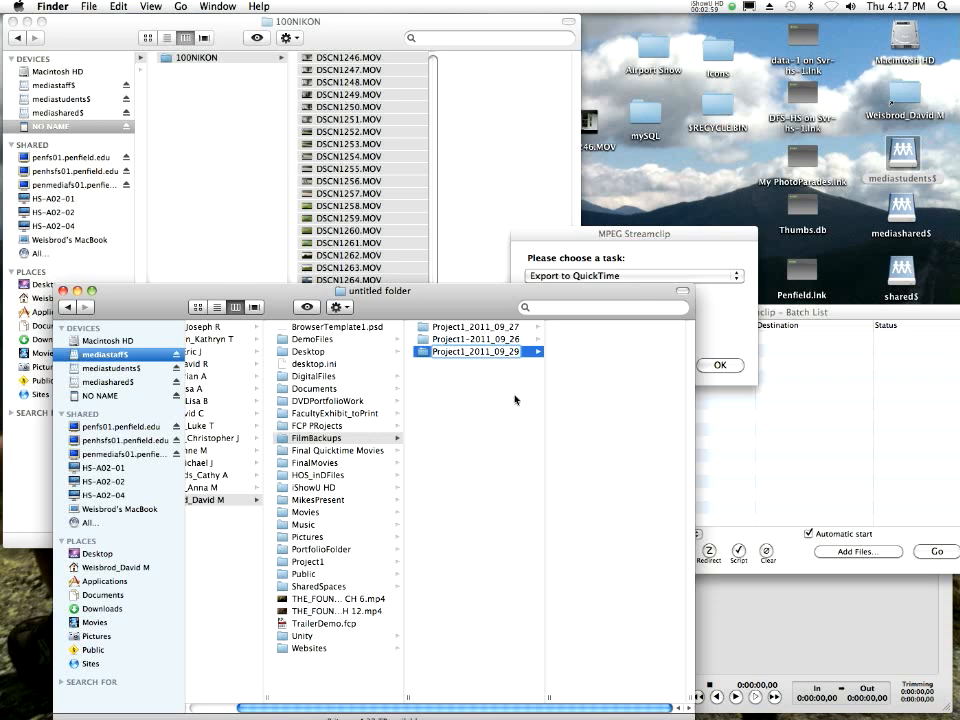
left_click(476, 338)
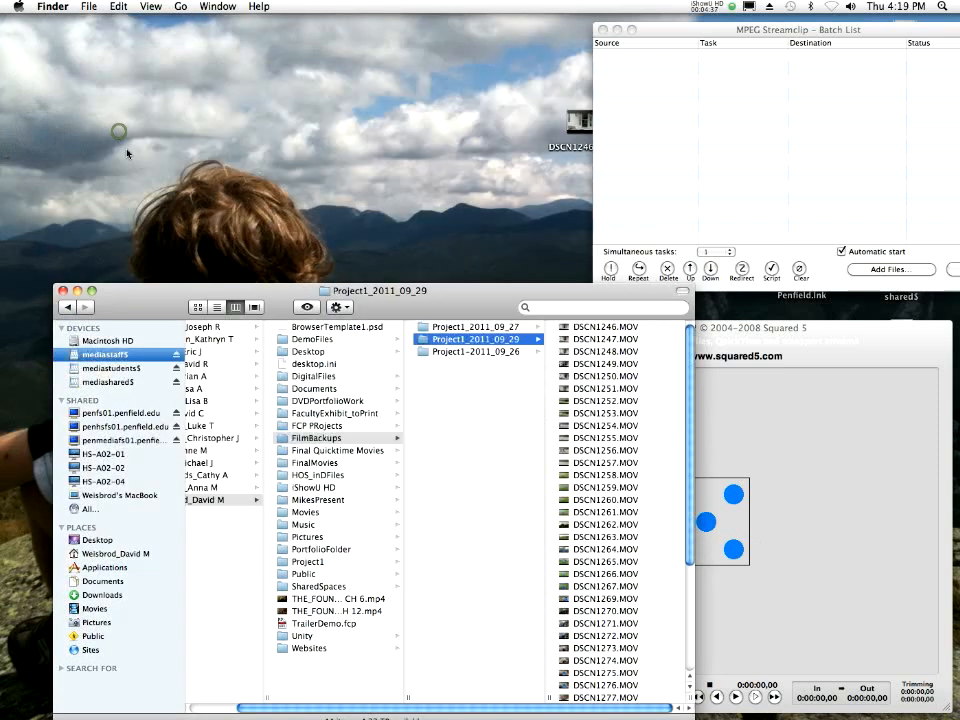
mouse_move(460, 180)
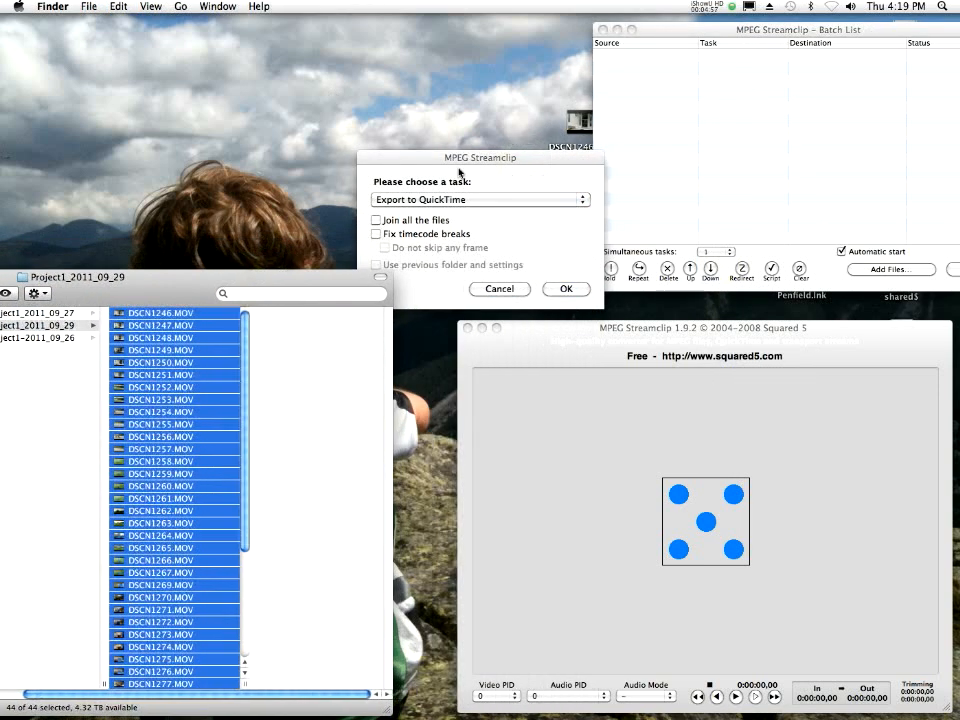
Confirm Export to QuickTime and create a Project1_2011_09 destination folder in Capture Scratch
left_click(566, 288)
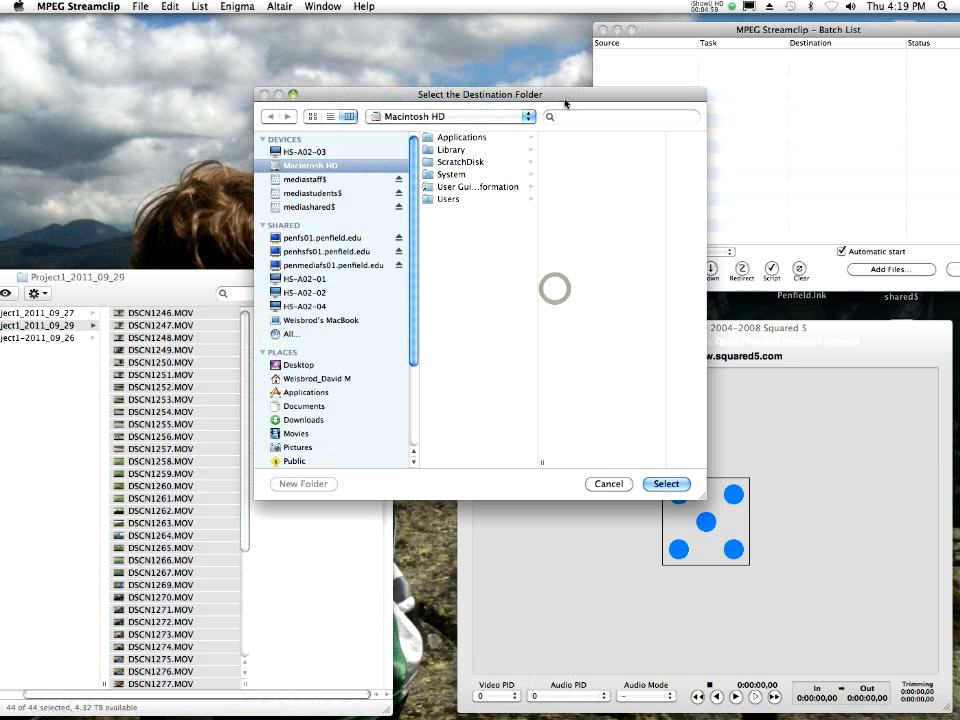
left_click(456, 160)
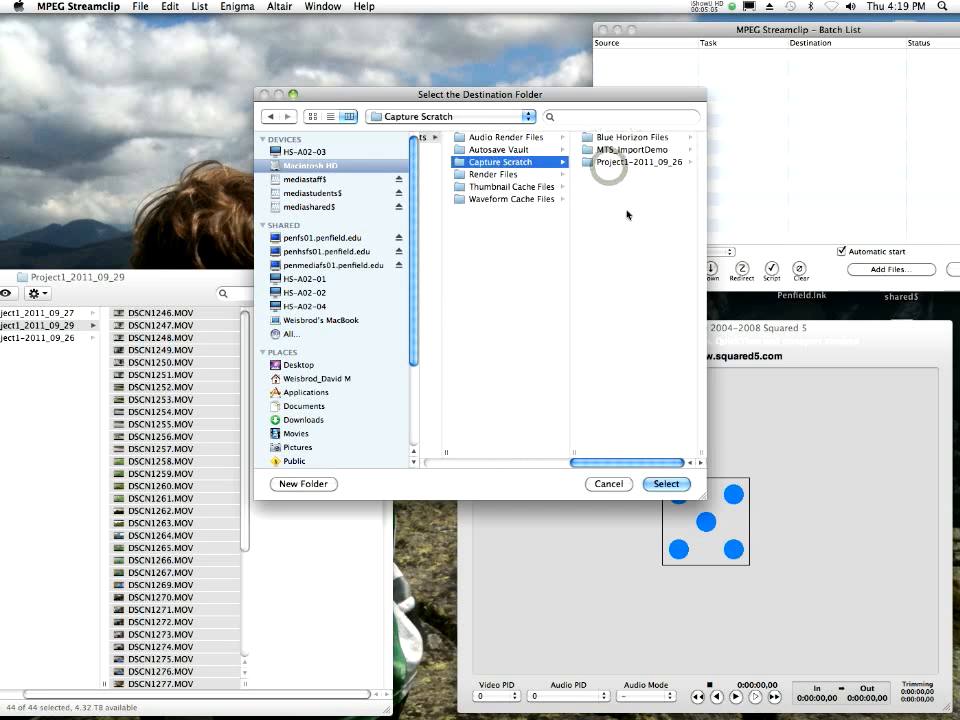
left_click(304, 484)
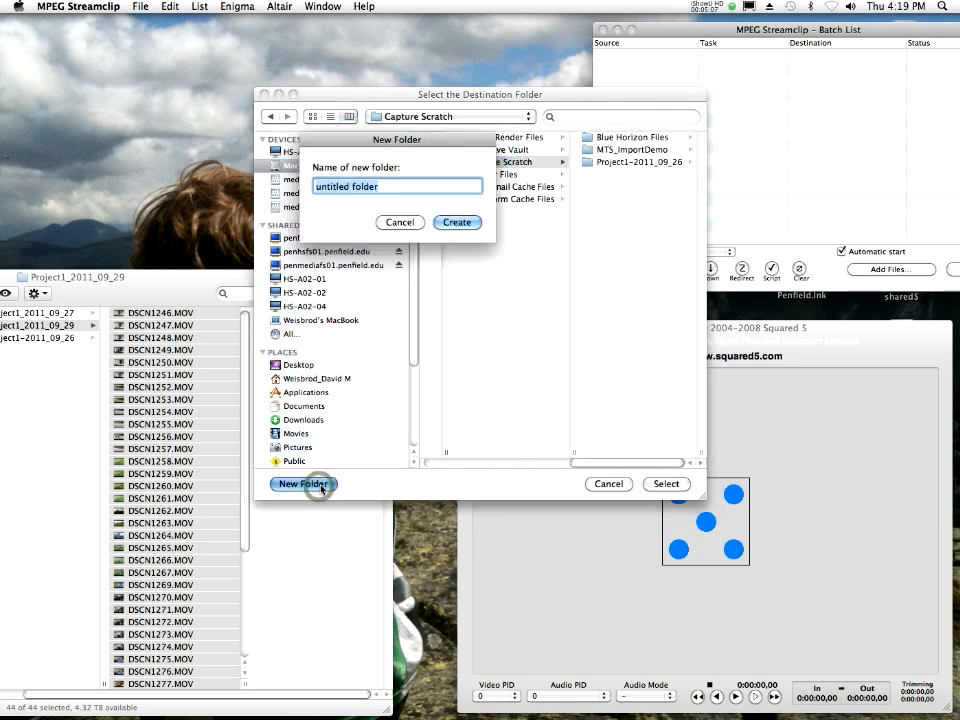
type("Project")
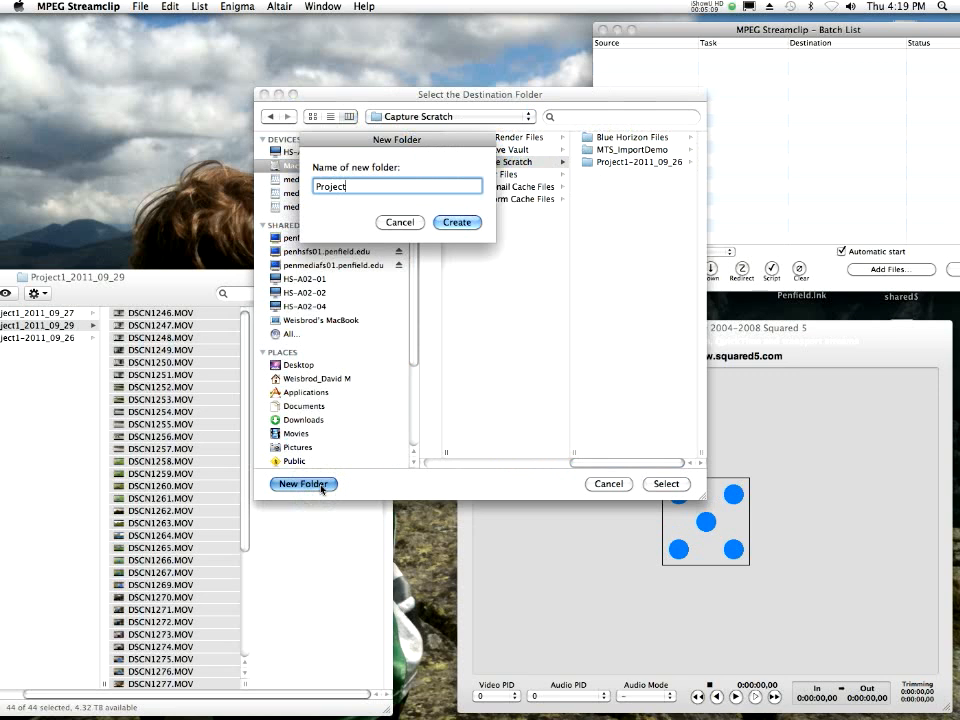
type("1")
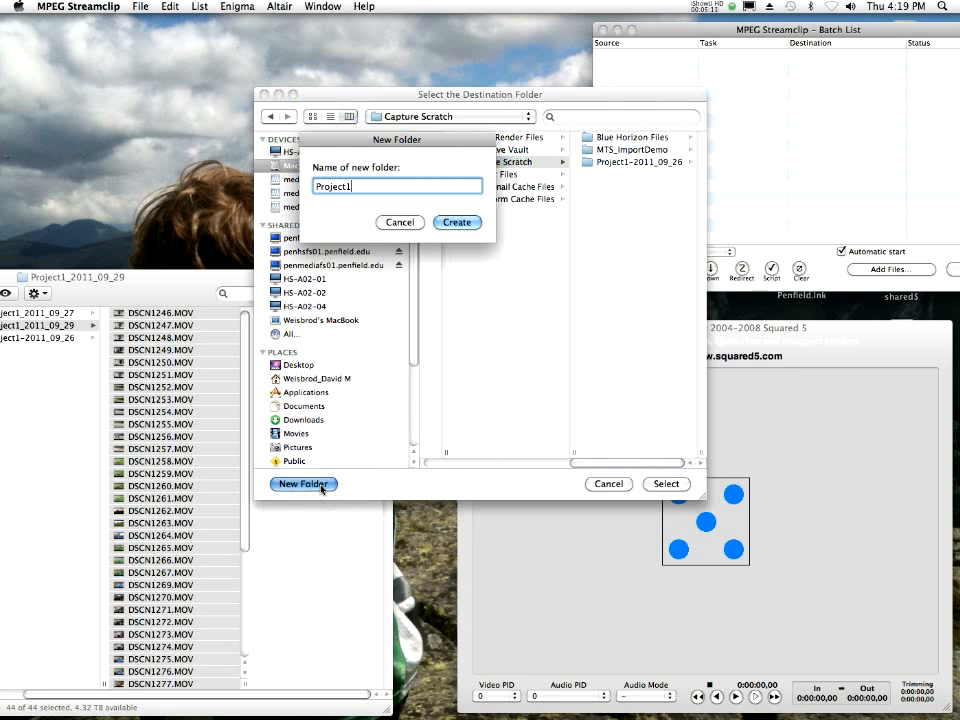
type("_2011")
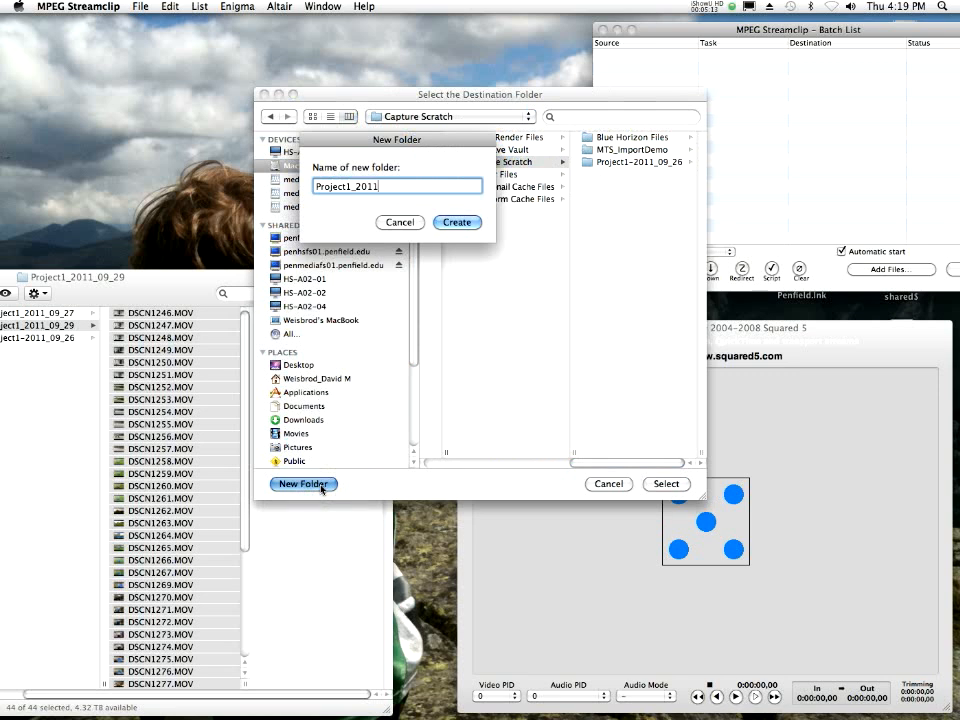
type("_09")
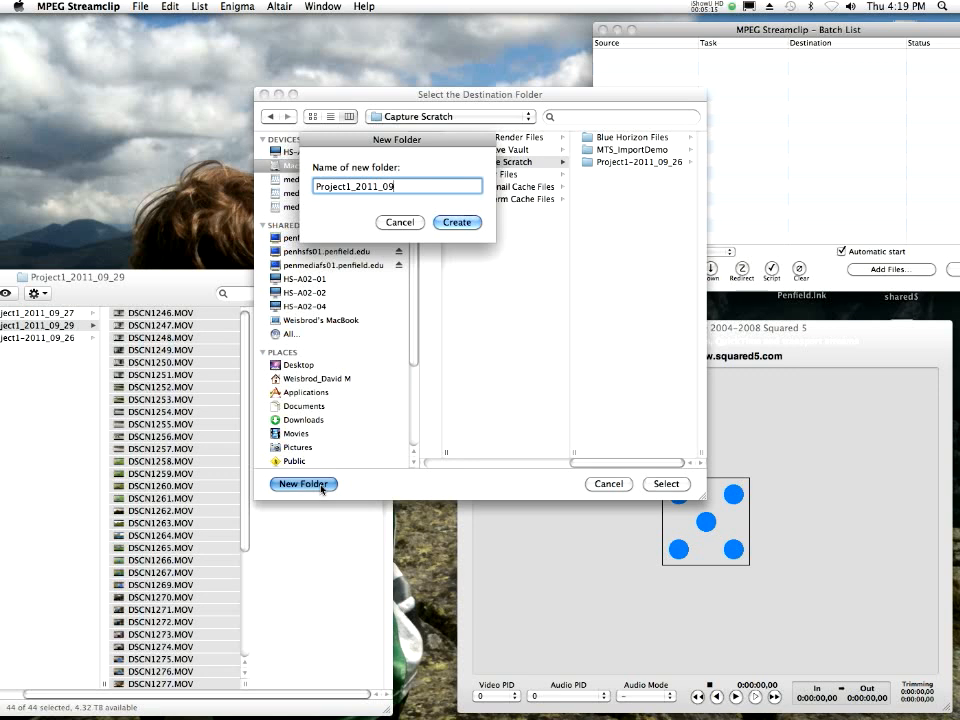
left_click(456, 222)
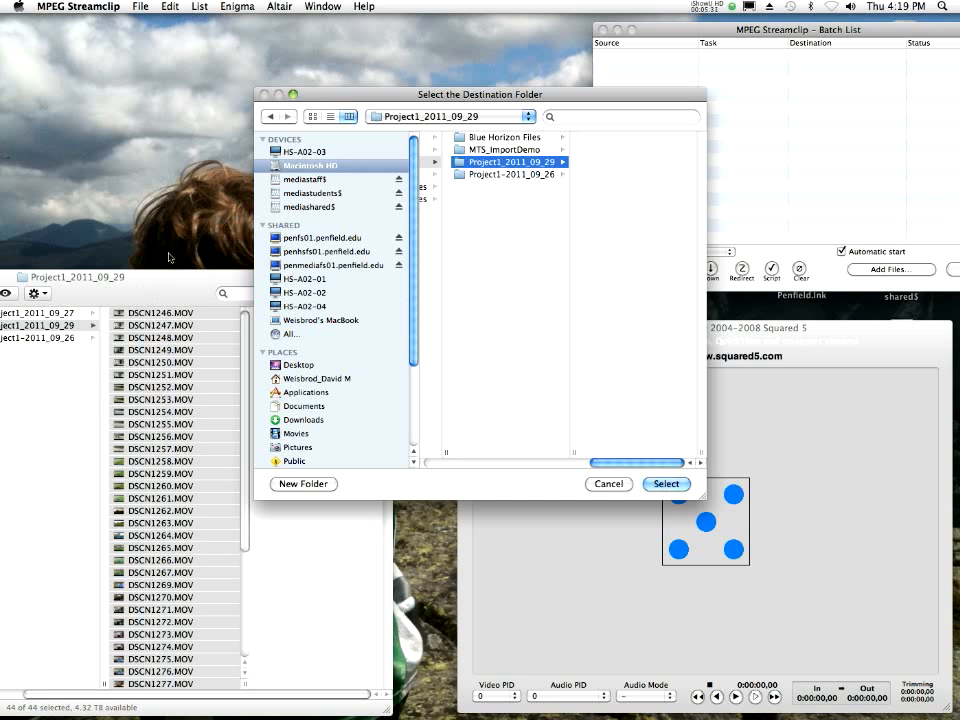
mouse_move(170, 698)
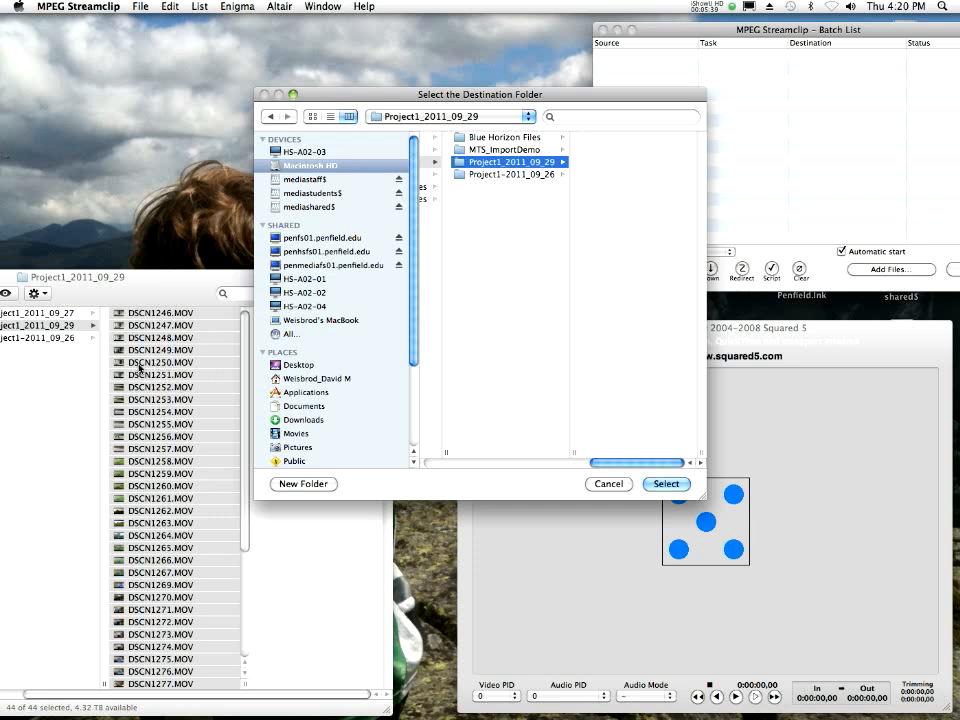
mouse_move(164, 376)
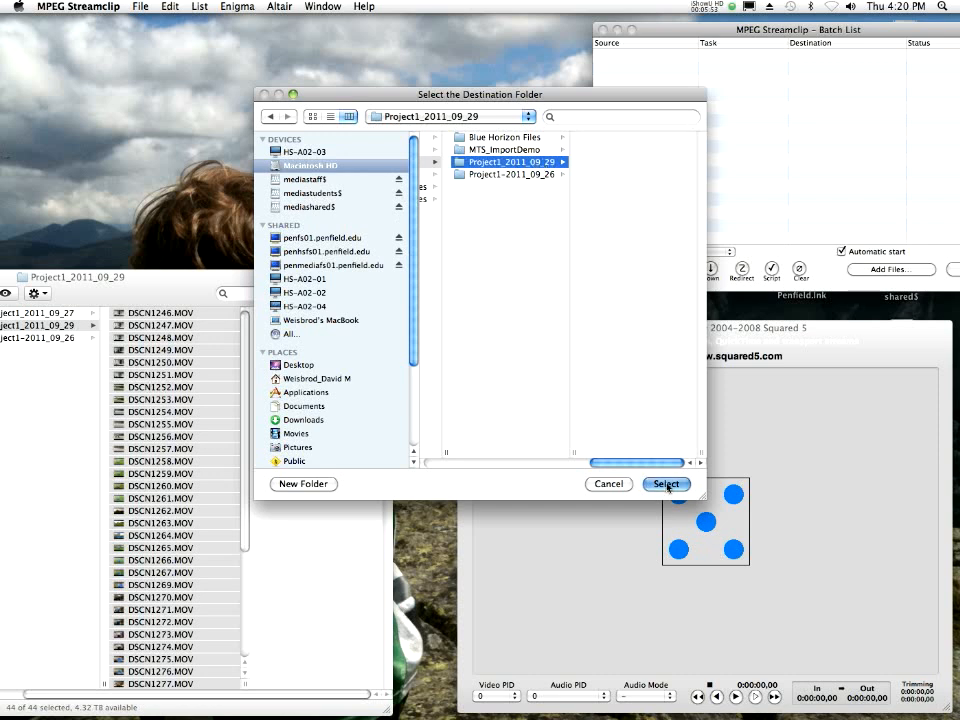
Set compression to Apple ProRes 422 (HQ) with quality at 100%, 1920×1080 unscaled
left_click(664, 484)
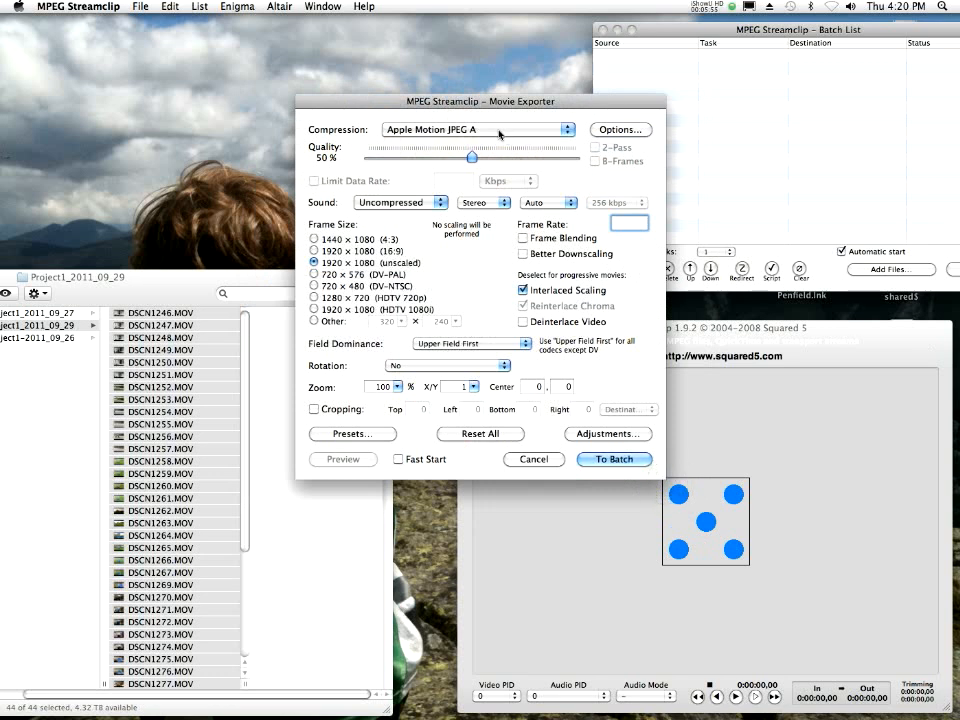
left_click_drag(478, 100, 452, 180)
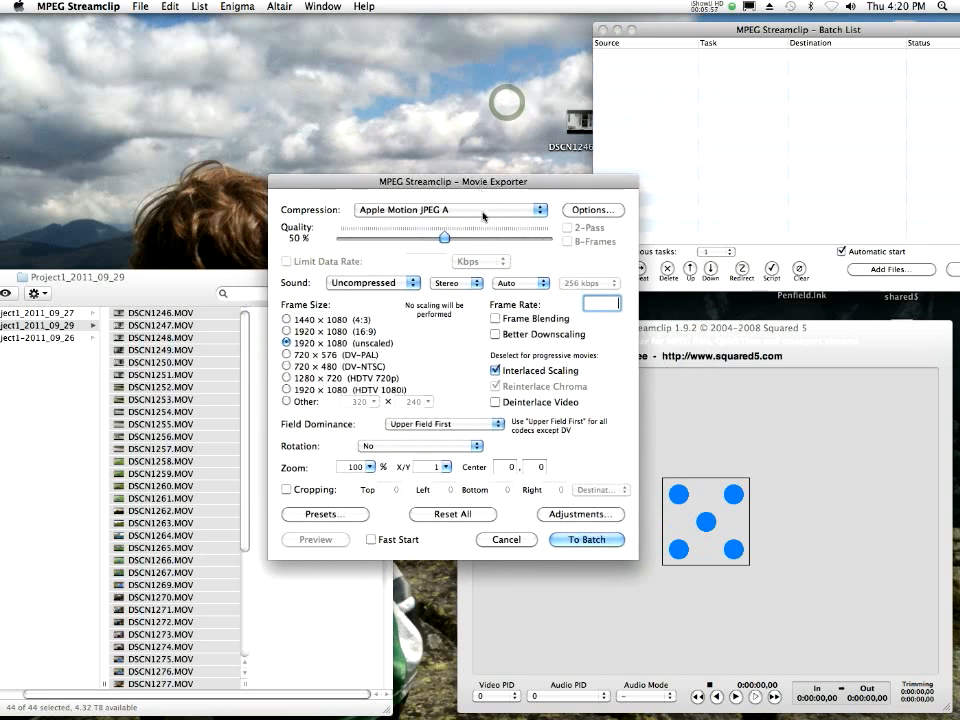
left_click(450, 210)
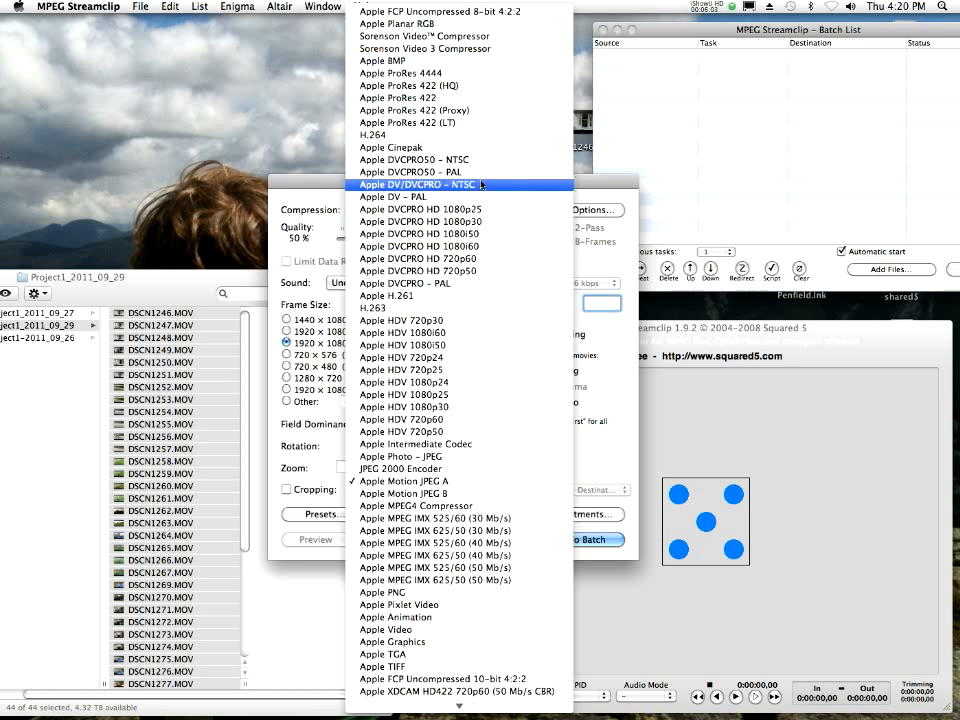
left_click(416, 184)
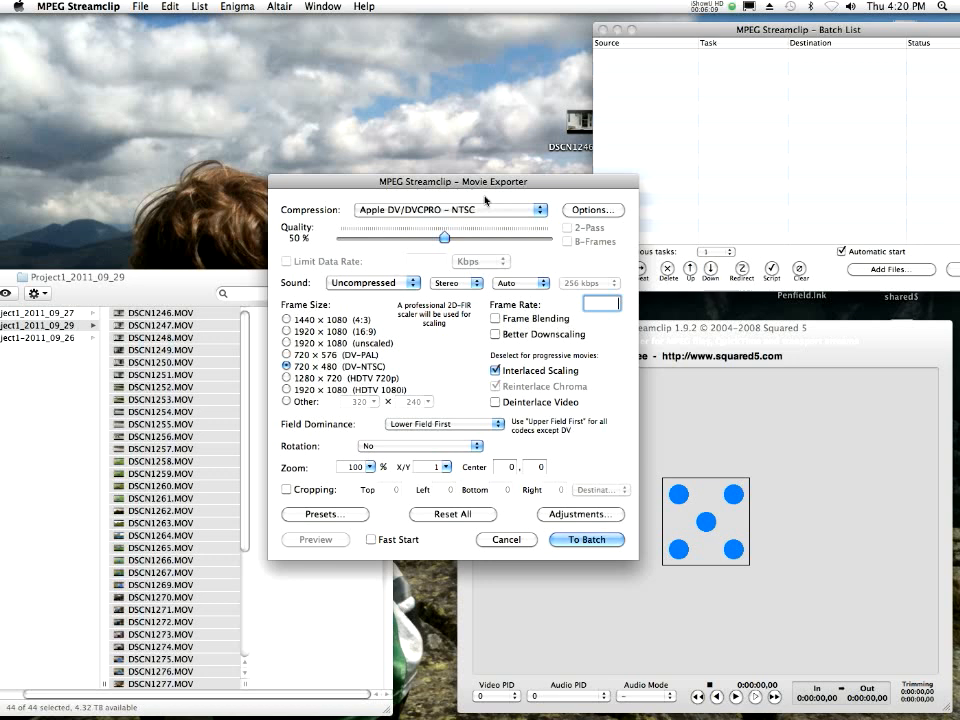
left_click(450, 210)
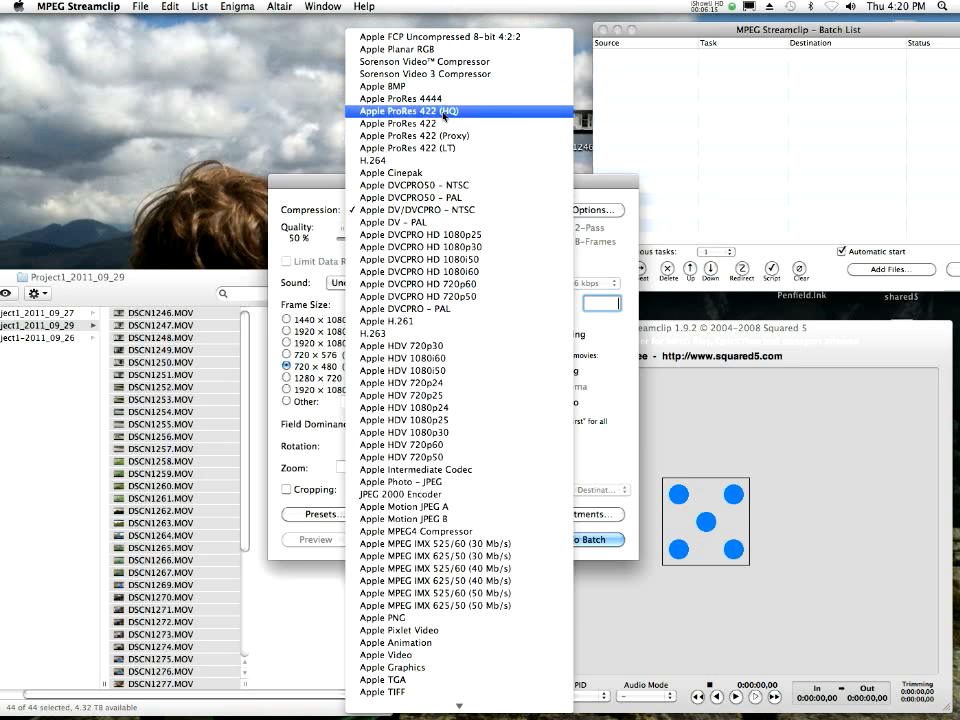
mouse_move(440, 114)
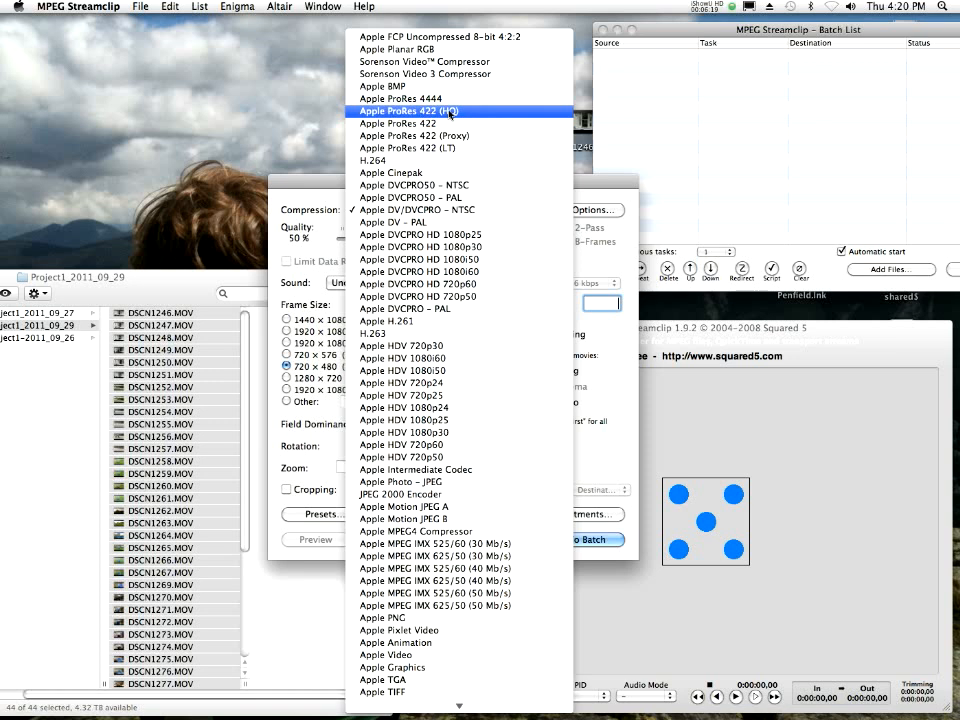
mouse_move(462, 112)
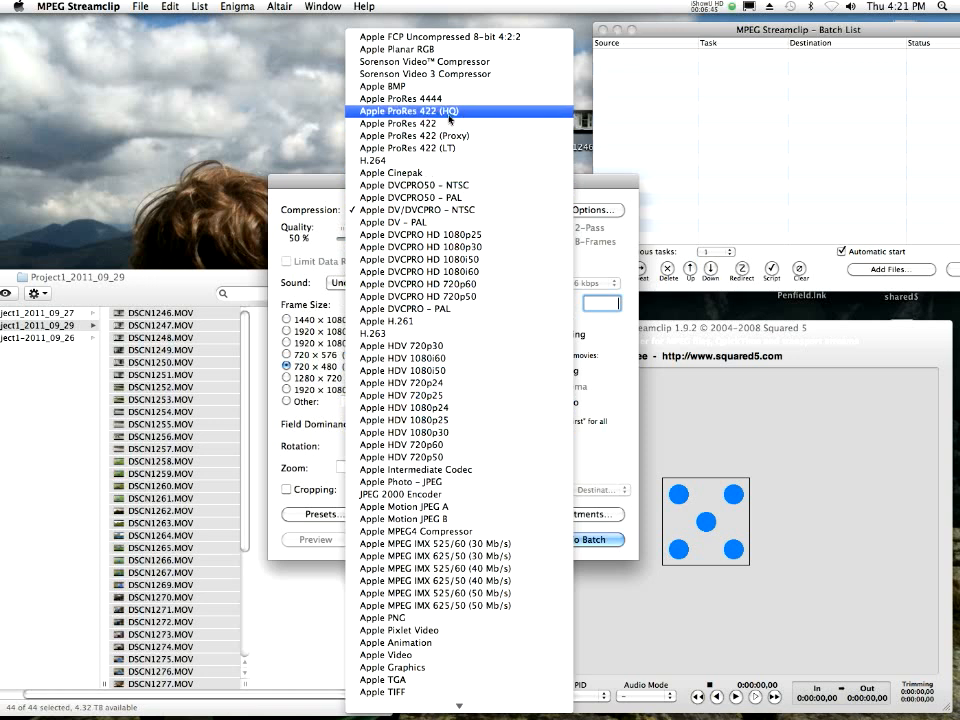
left_click(408, 110)
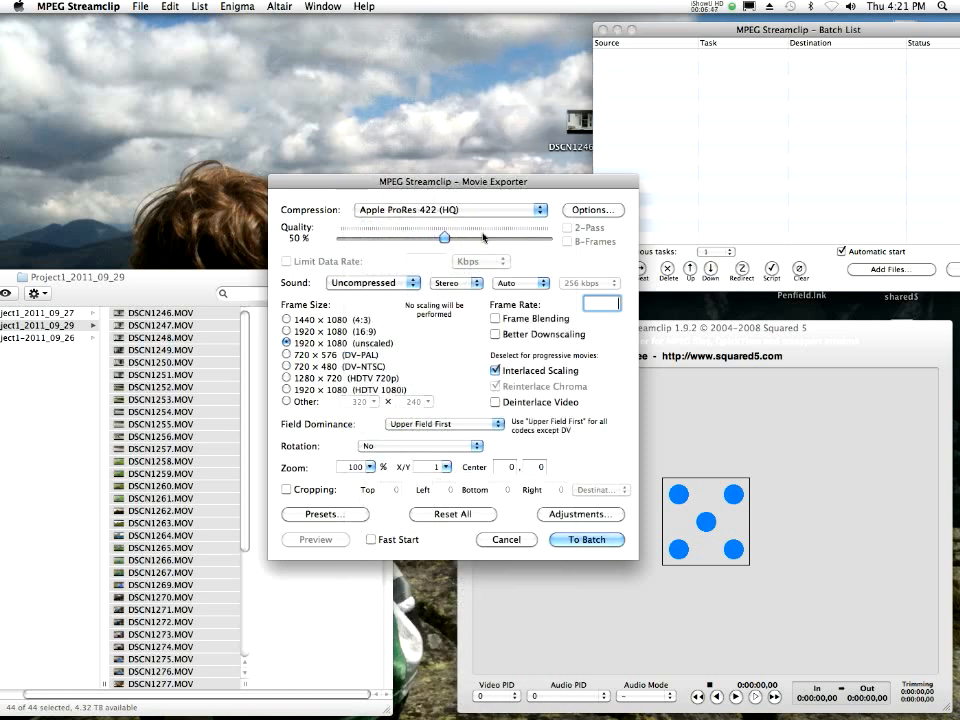
left_click_drag(444, 240, 548, 240)
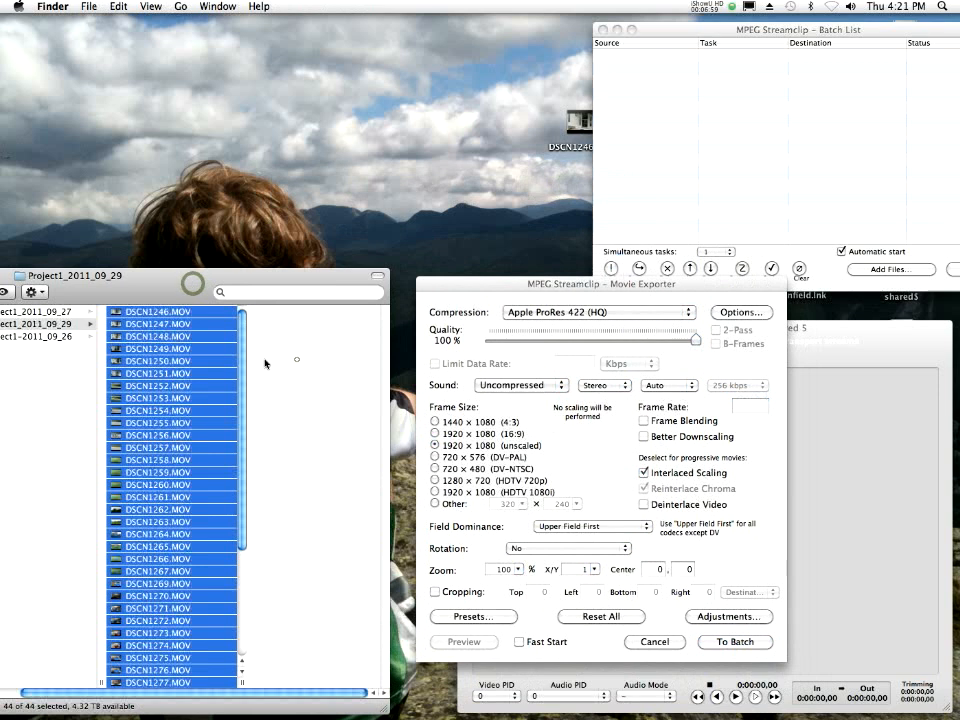
Select the original clip DSCN1247.MOV in Finder and open it in QuickTime Player
left_click(156, 312)
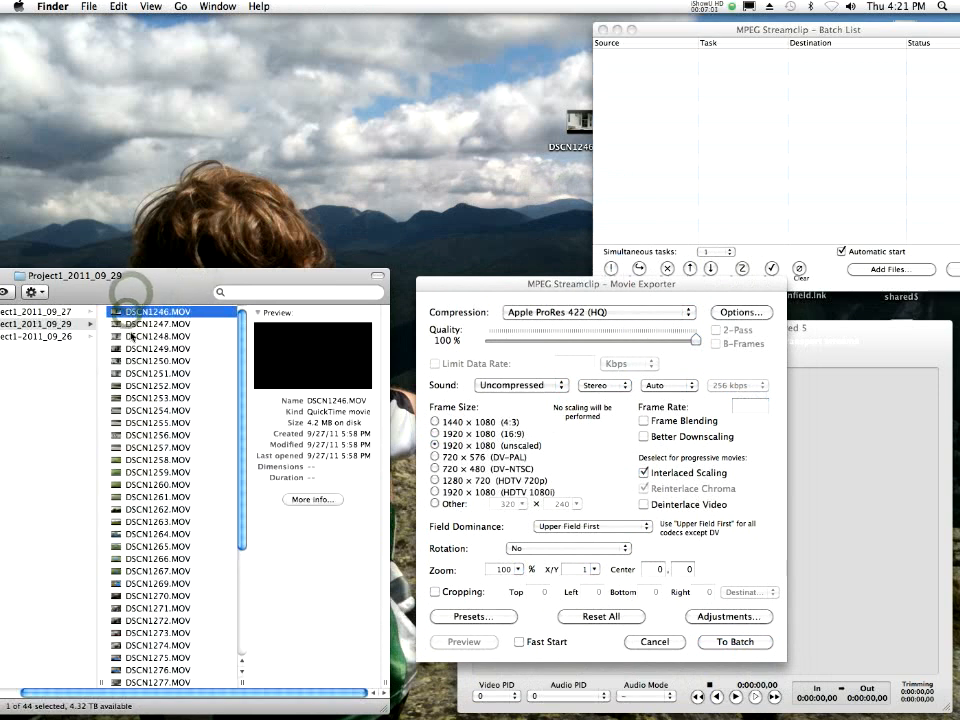
double_click(156, 312)
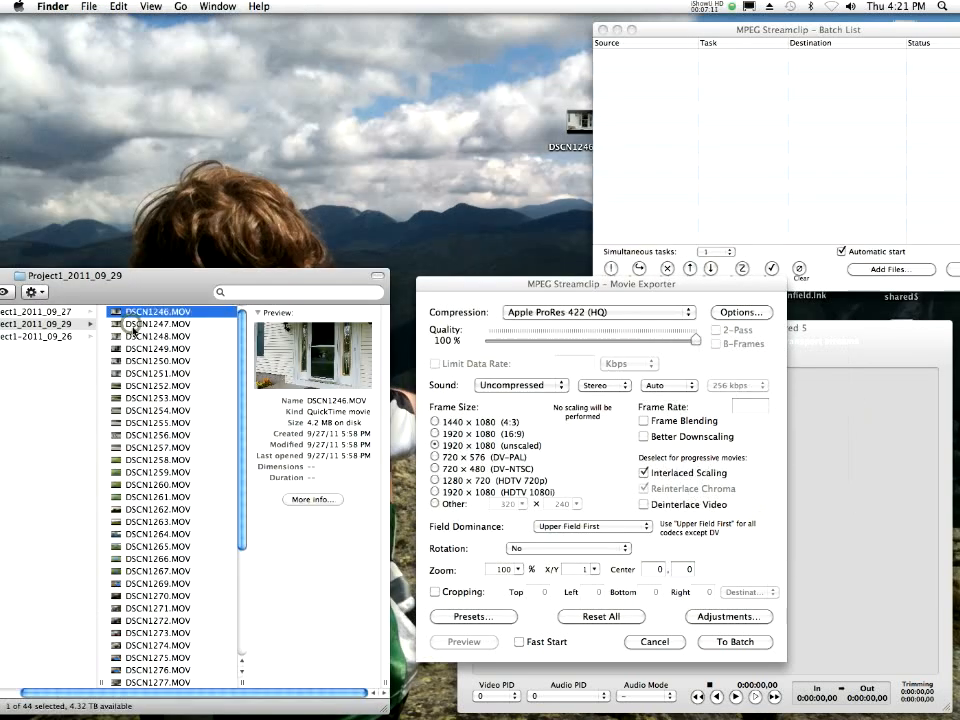
left_click(156, 324)
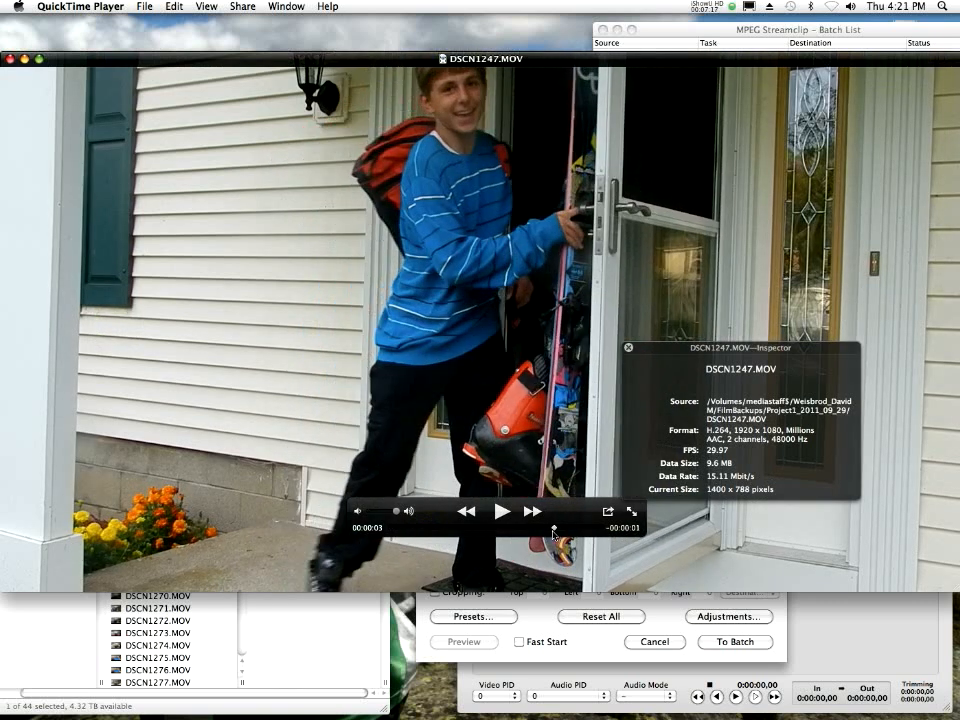
Play DSCN1247.MOV and scrub to near its end, reviewing its H.264 1920×1080 details
left_click(502, 512)
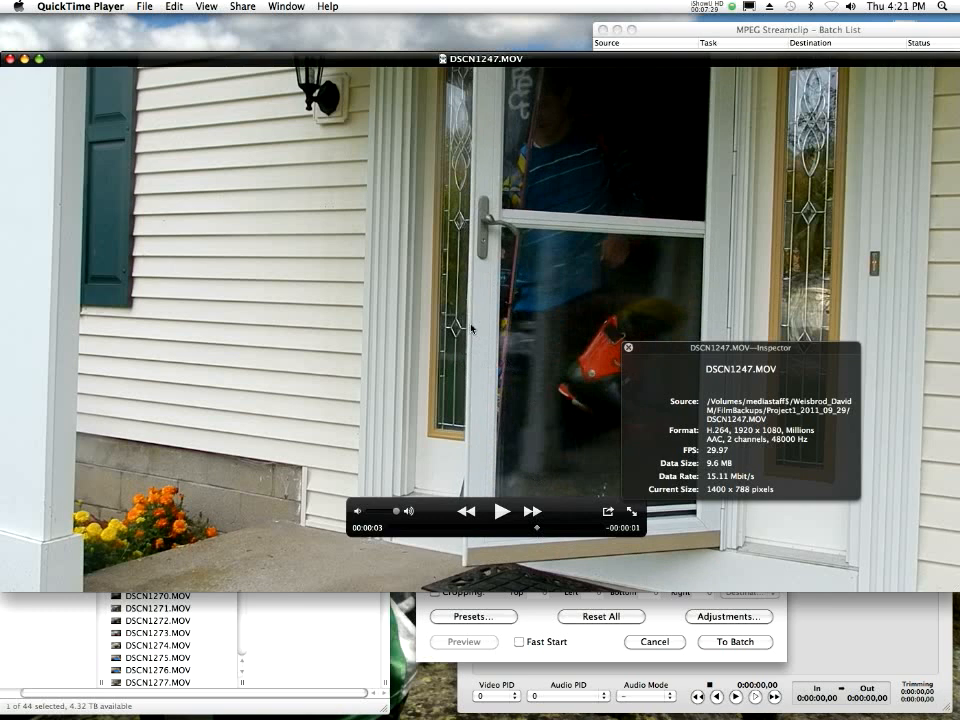
mouse_move(476, 318)
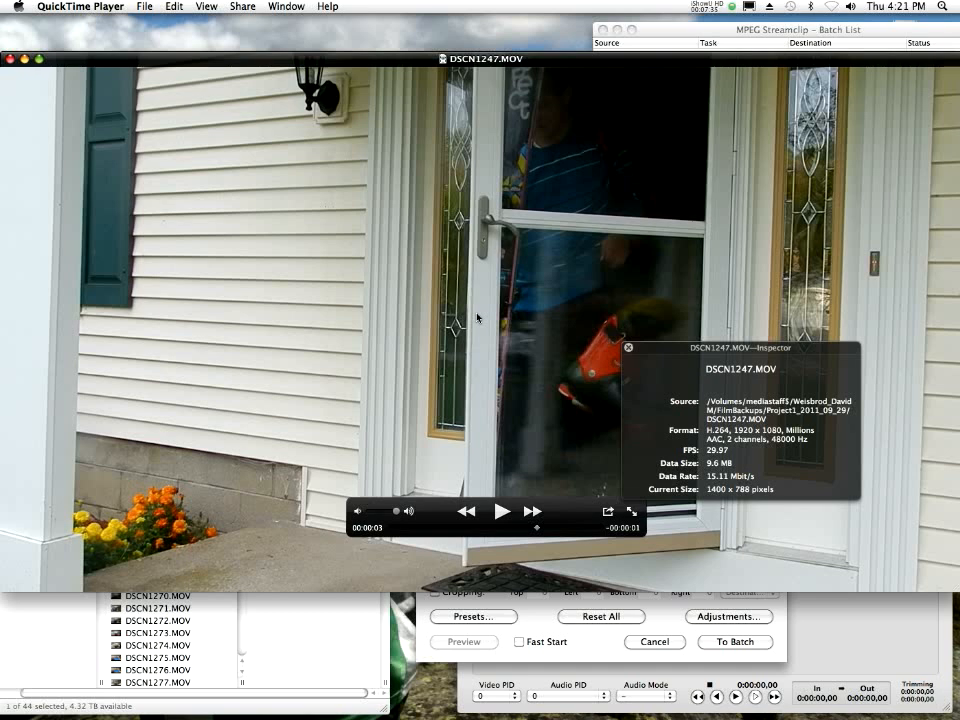
mouse_move(462, 364)
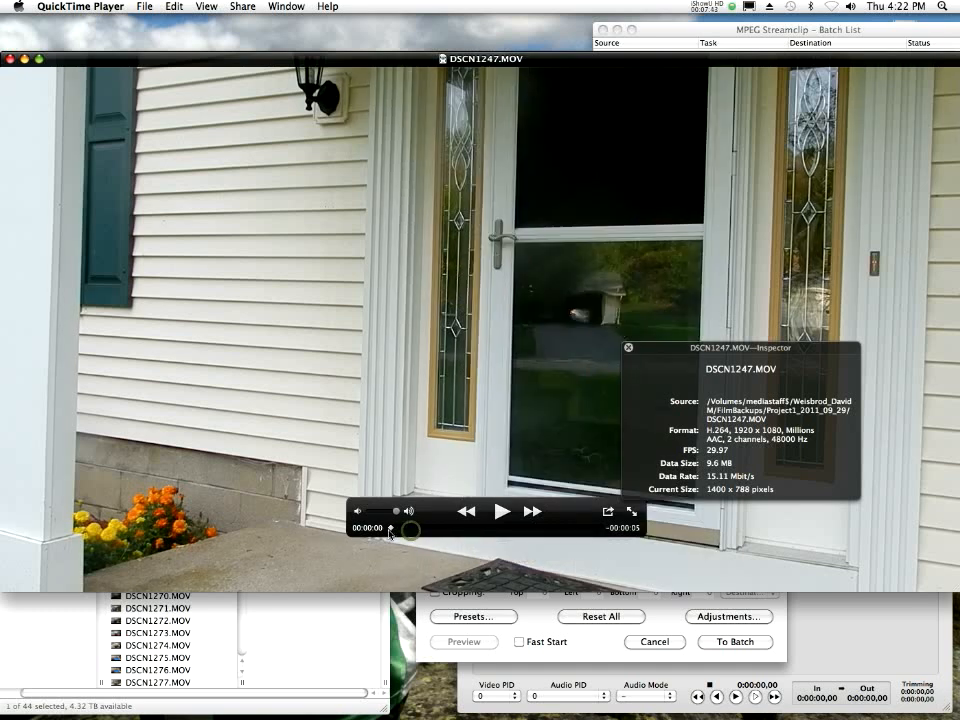
mouse_move(392, 292)
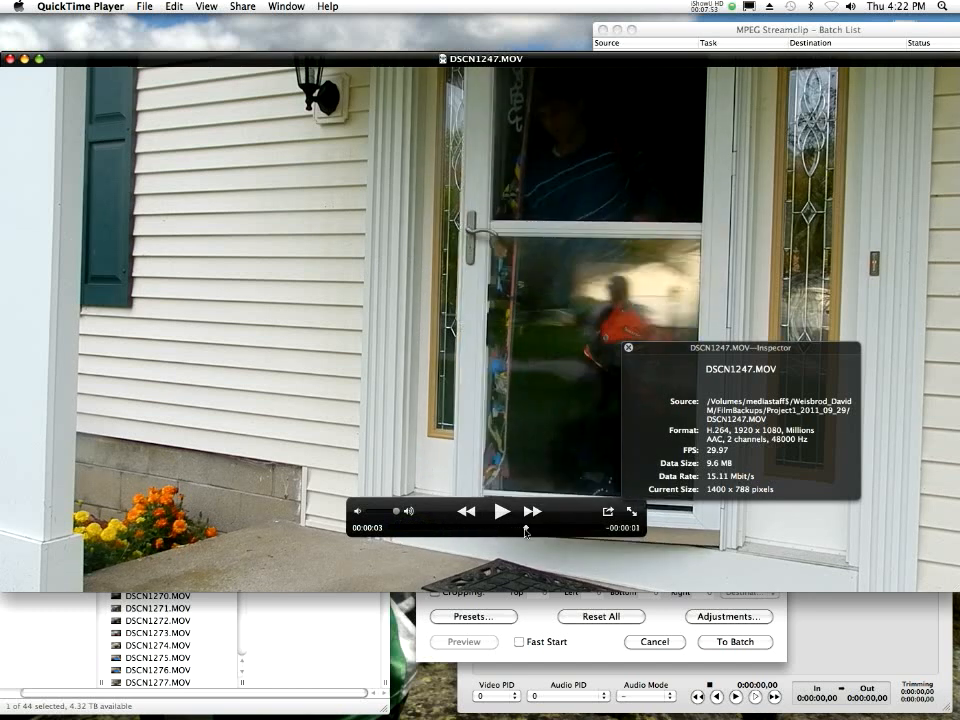
left_click(502, 512)
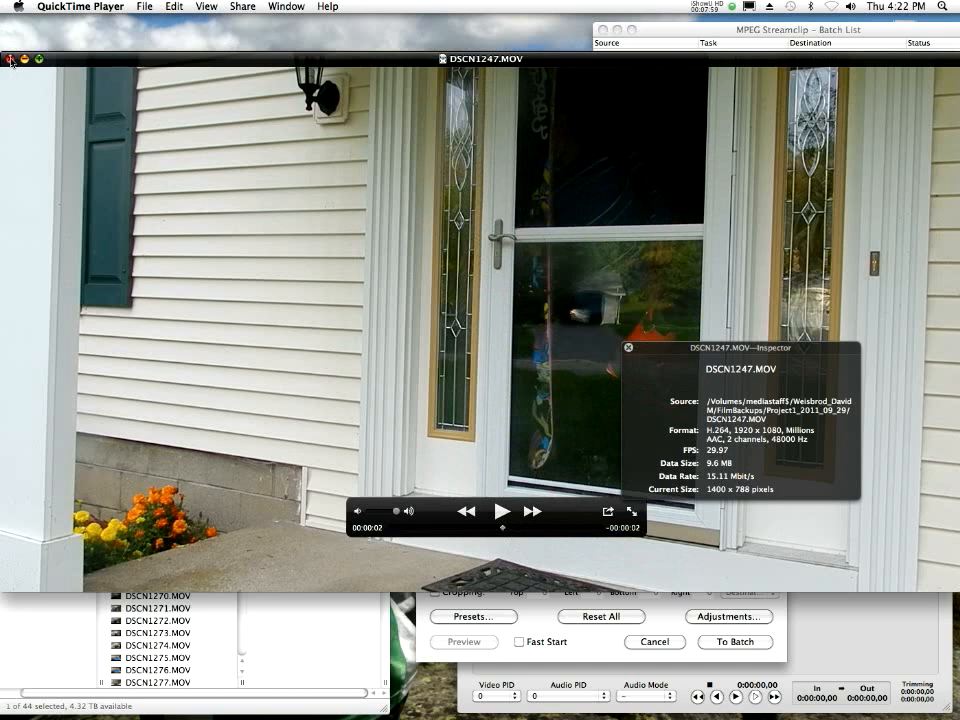
mouse_move(218, 68)
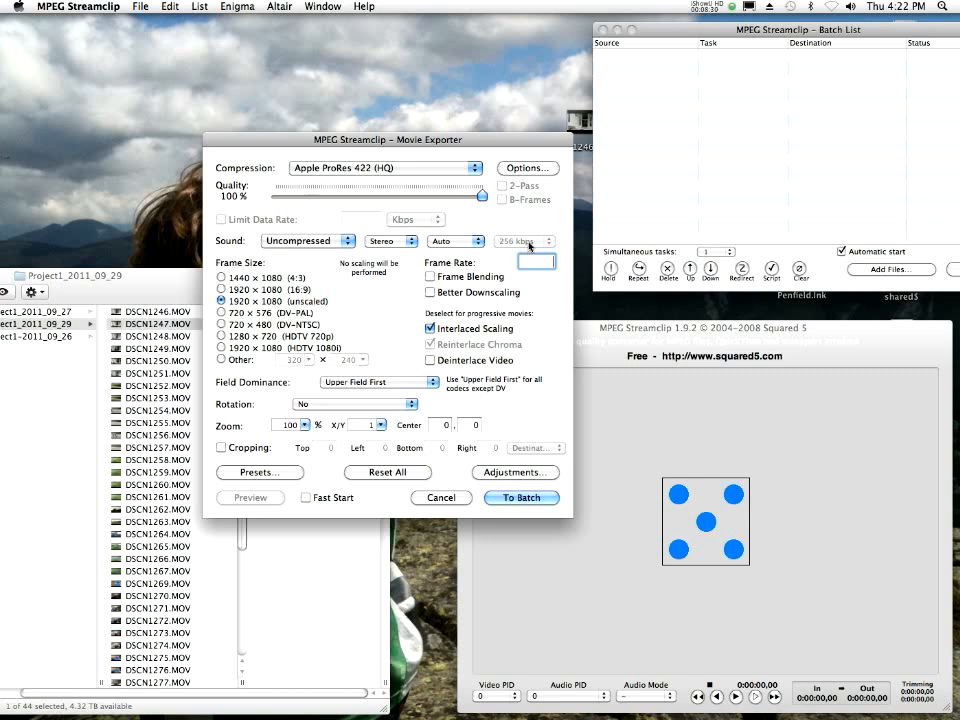
Confirm the Movie Exporter settings and send the clips To Batch so ProRes encoding starts
left_click(308, 240)
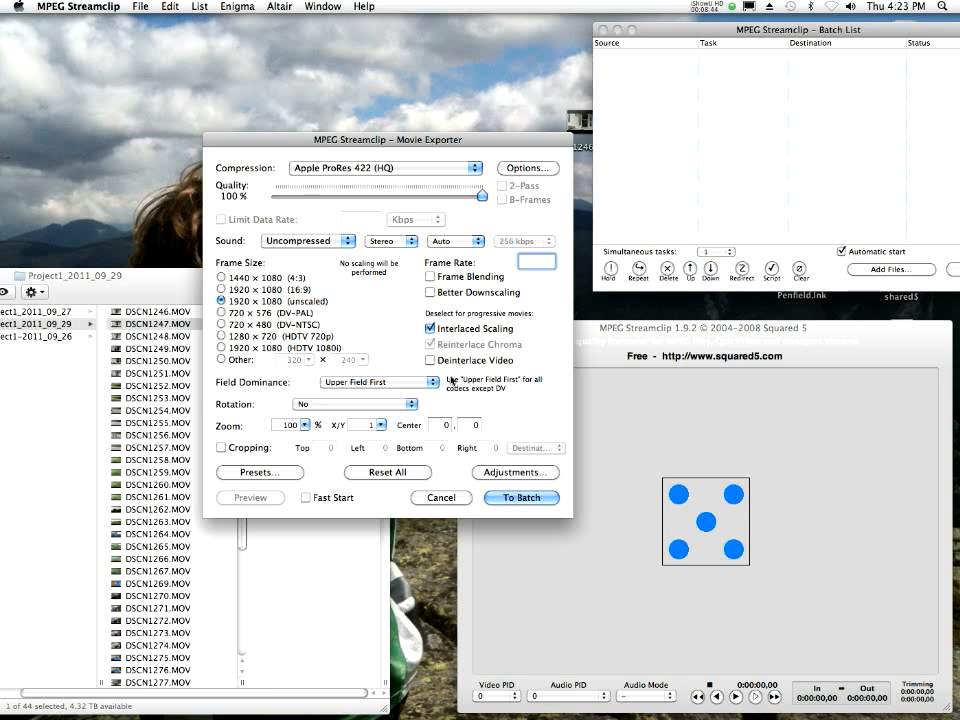
left_click(432, 360)
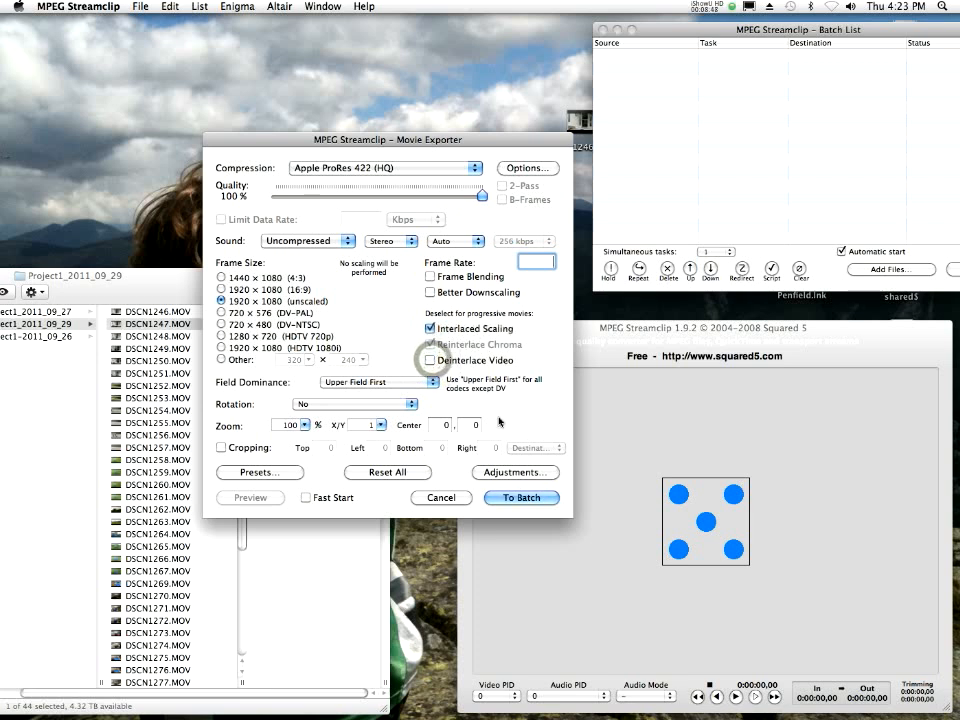
left_click(430, 344)
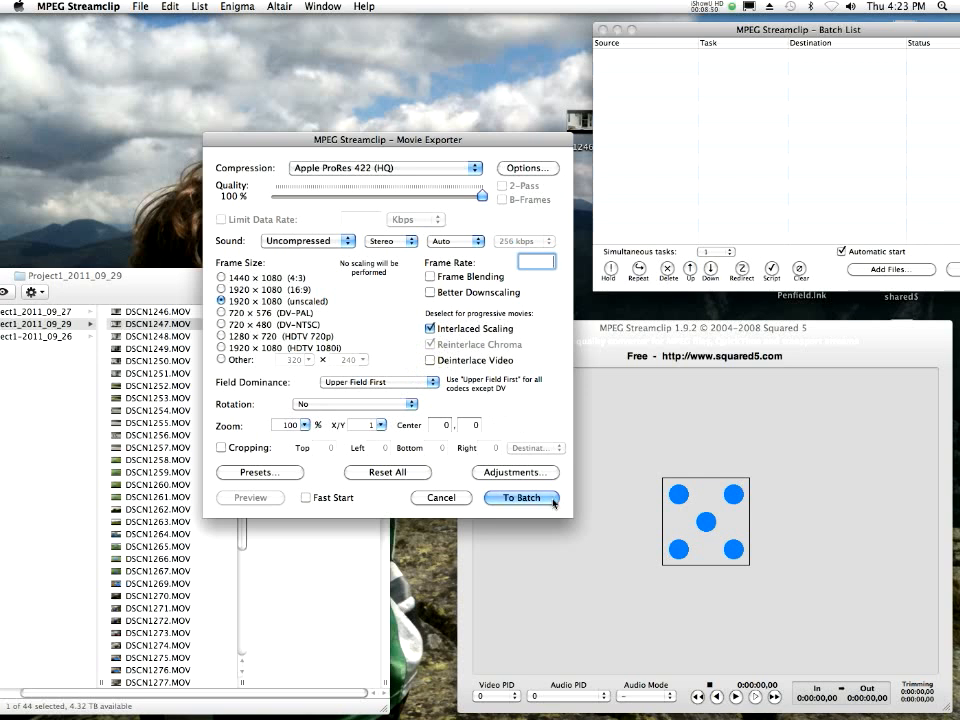
left_click(520, 496)
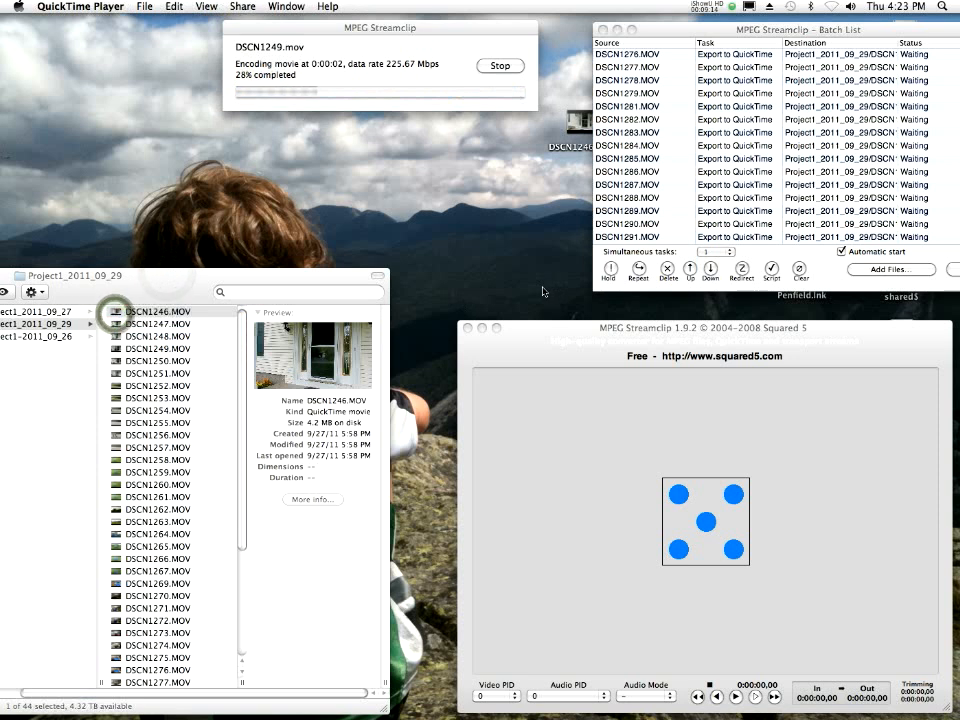
Play original DSCN1246.MOV in QuickTime while the batch encodes, then return to Finder
double_click(156, 312)
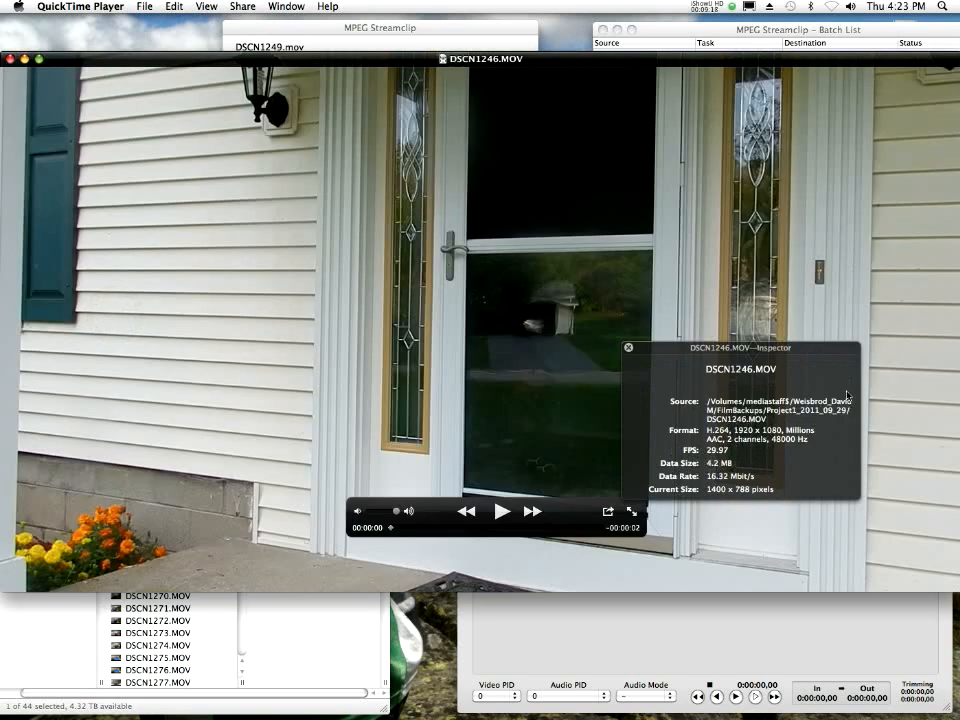
left_click(628, 348)
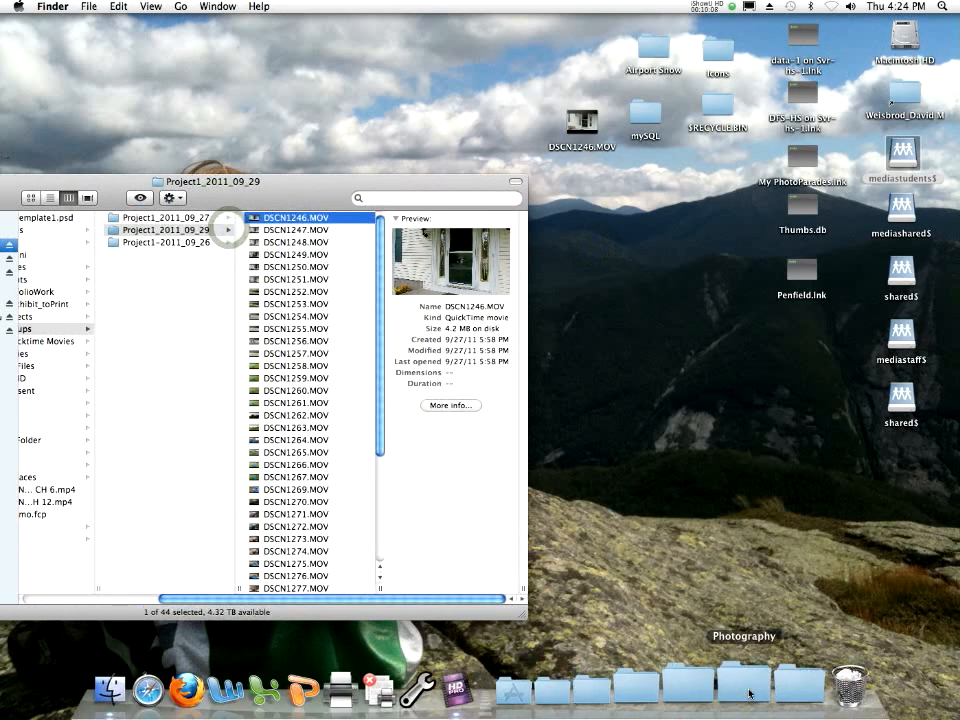
Launch Final Cut Pro from the Dock's Applications stack
left_click(776, 684)
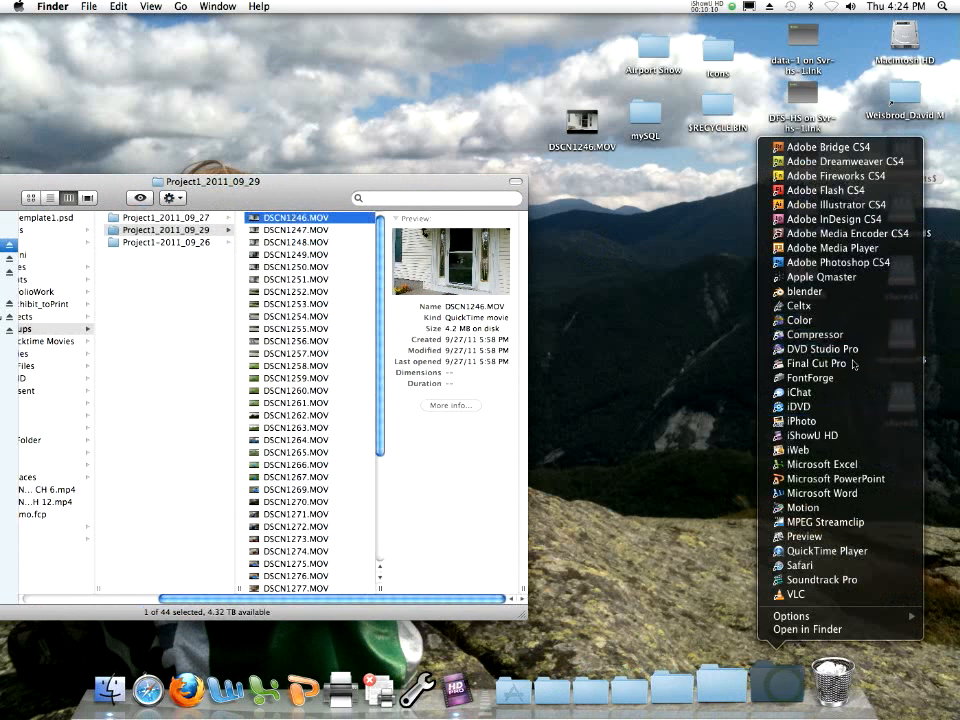
left_click(816, 364)
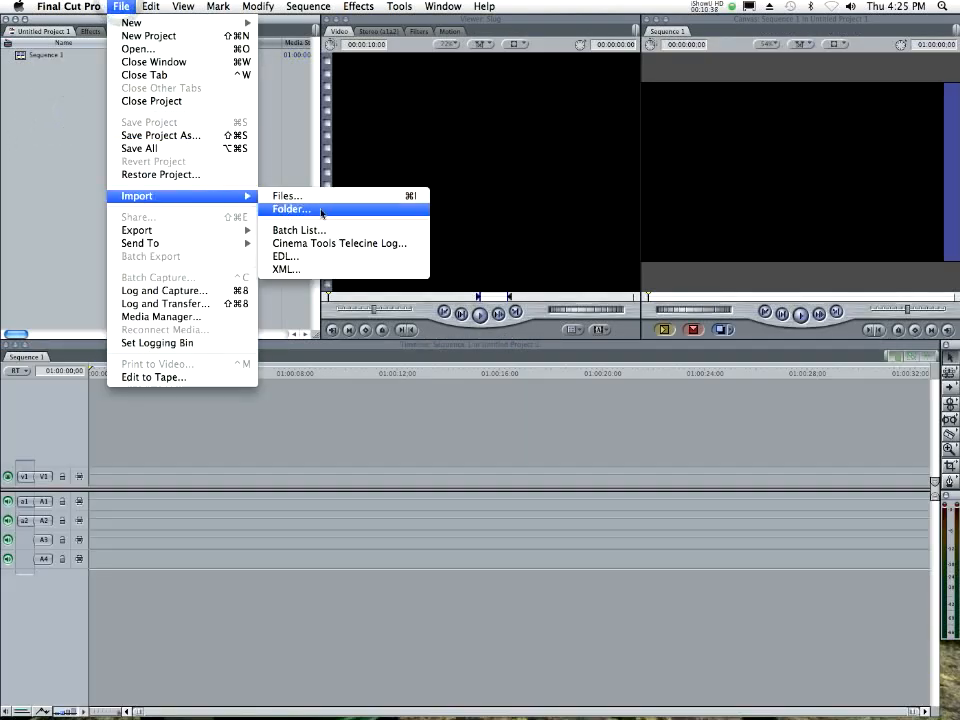
Import DSCN1247.MOV from the Project1_2011_09_29 folder and show it in the viewer
left_click(286, 196)
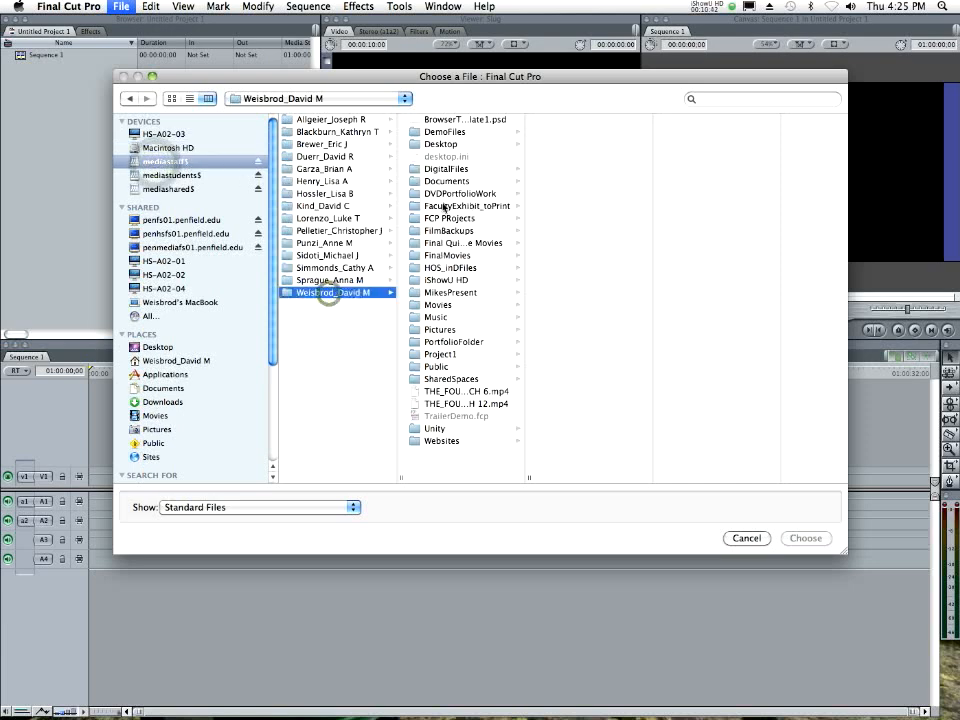
left_click(448, 230)
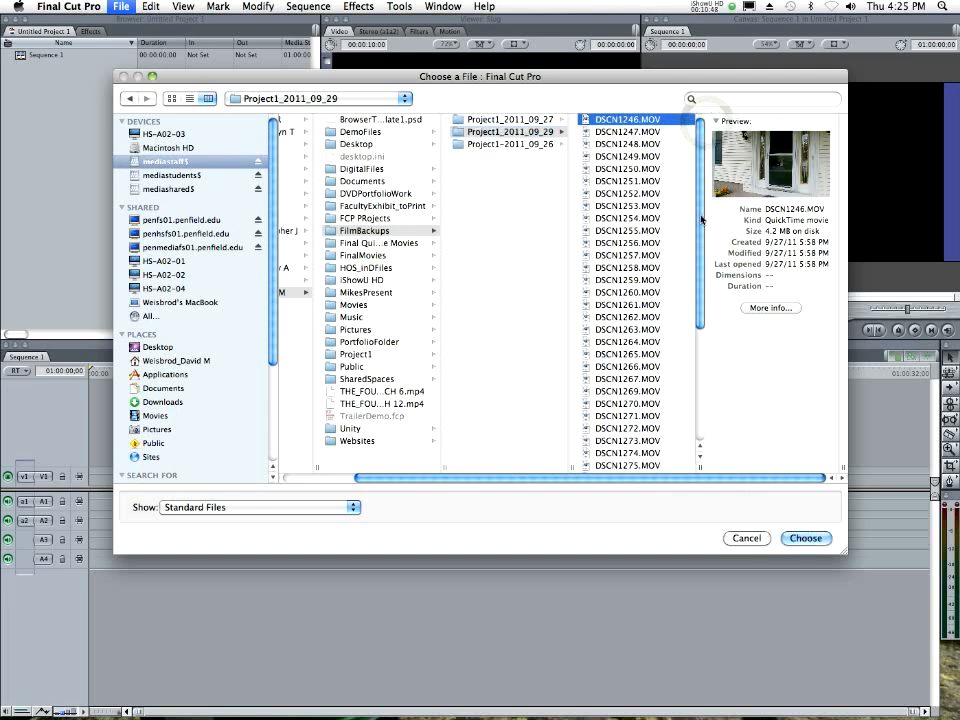
left_click(628, 132)
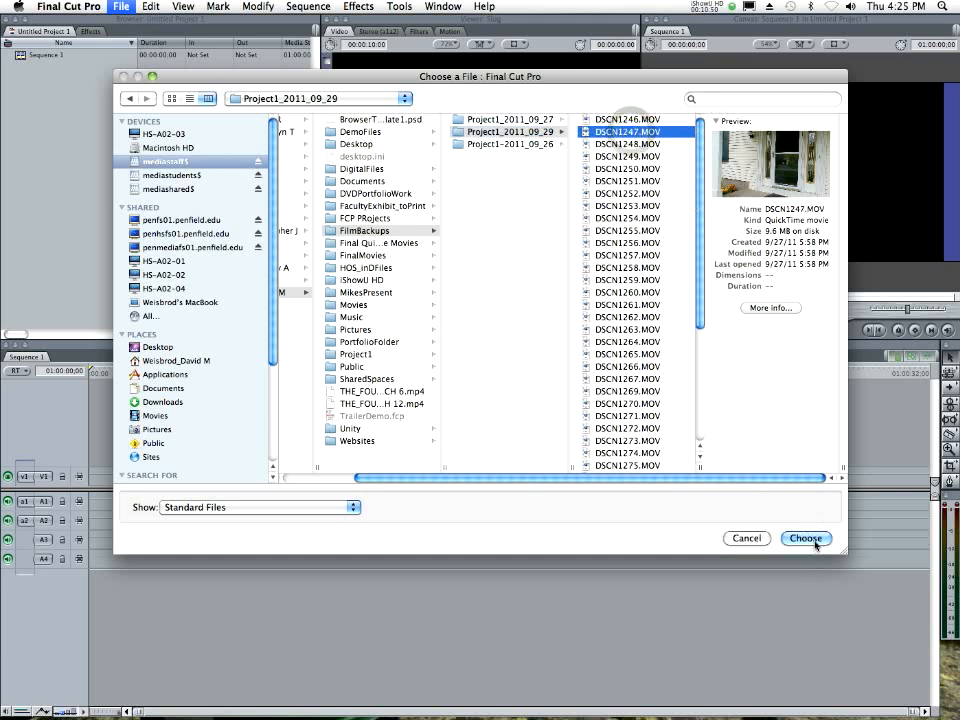
left_click(804, 538)
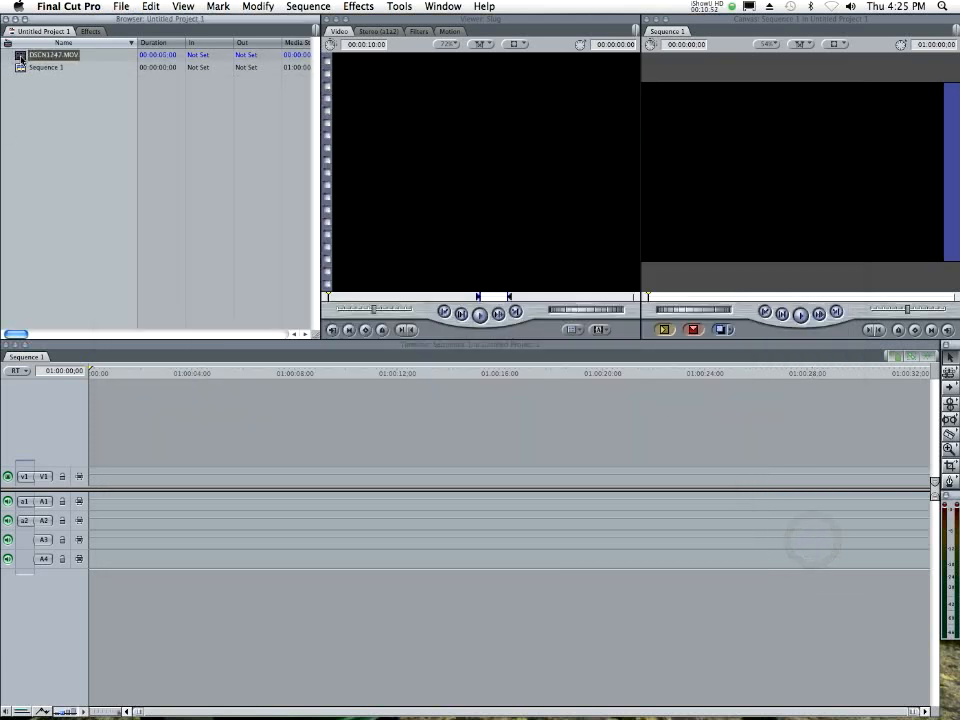
double_click(56, 54)
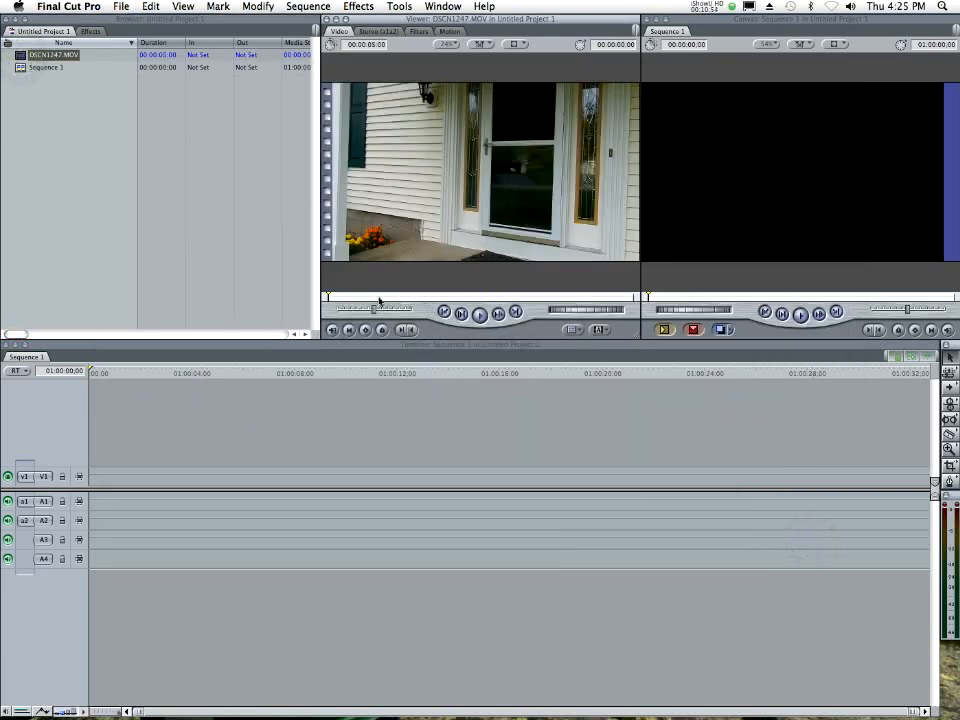